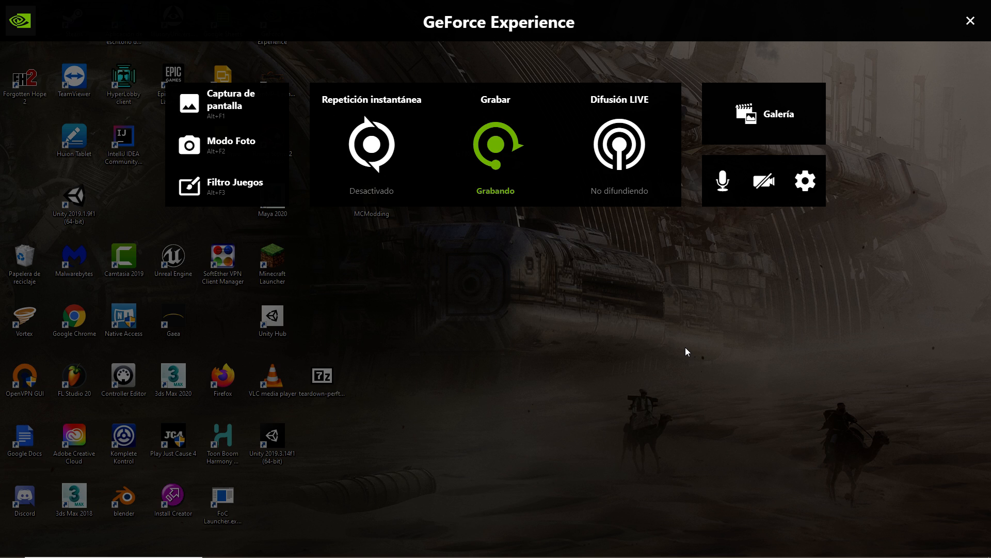
pyautogui.moveTo(688, 334)
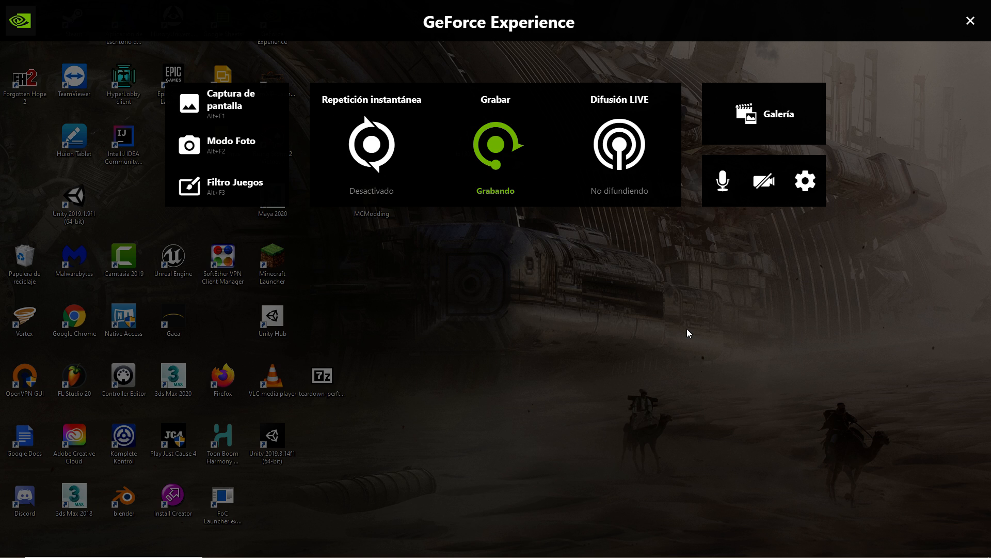
pyautogui.moveTo(763, 114)
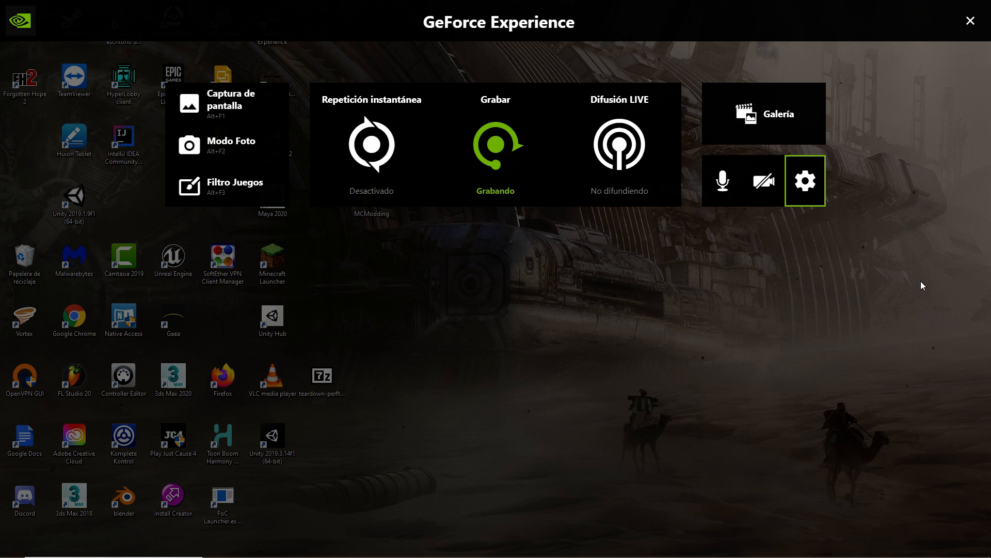
pyautogui.moveTo(903, 221)
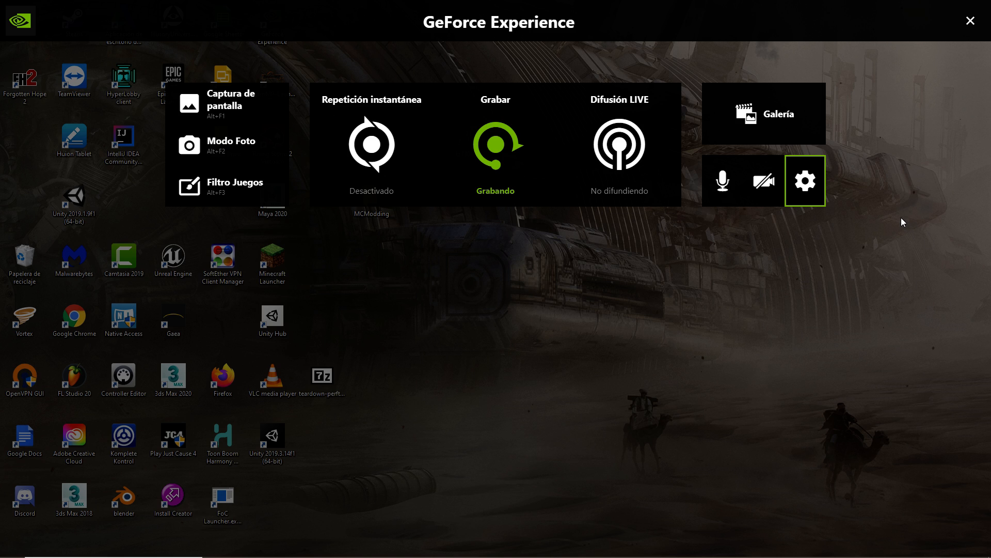
pyautogui.moveTo(902, 217)
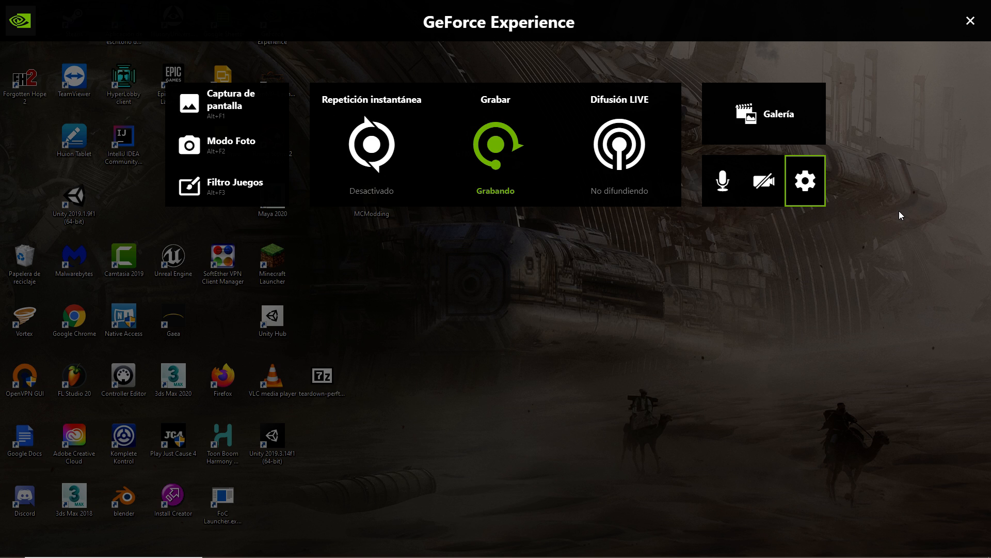
pyautogui.moveTo(943, 73)
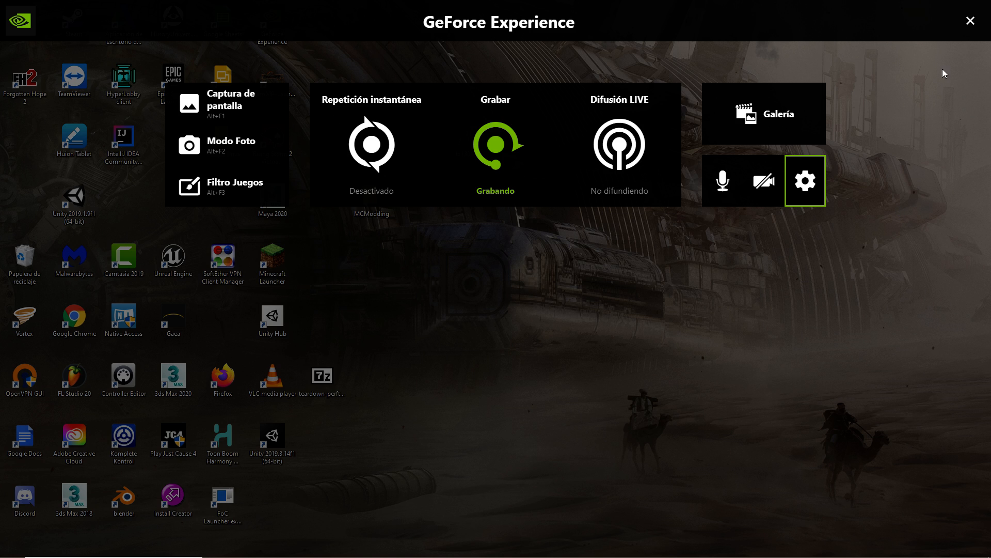
pyautogui.moveTo(920, 141)
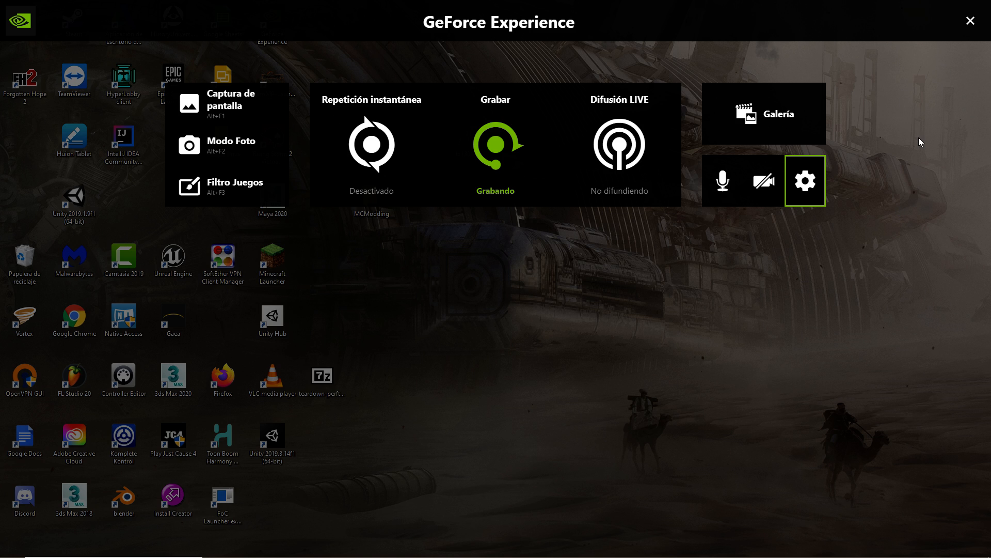
pyautogui.moveTo(971, 21)
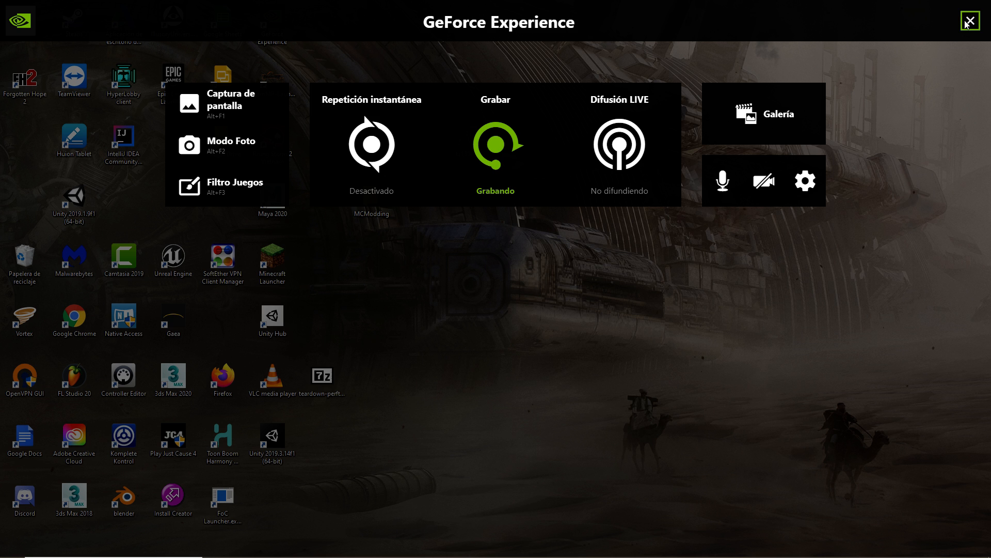
# Dismiss the GeForce overlay and check the Tatoine_ALPHA_0.8_P.pak file size in Saved
pyautogui.click(972, 20)
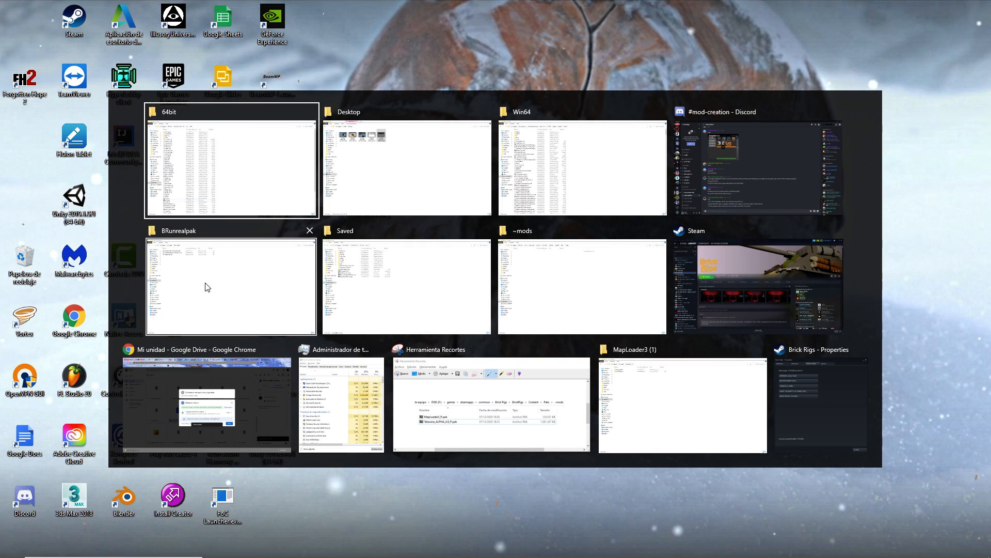
pyautogui.moveTo(363, 270)
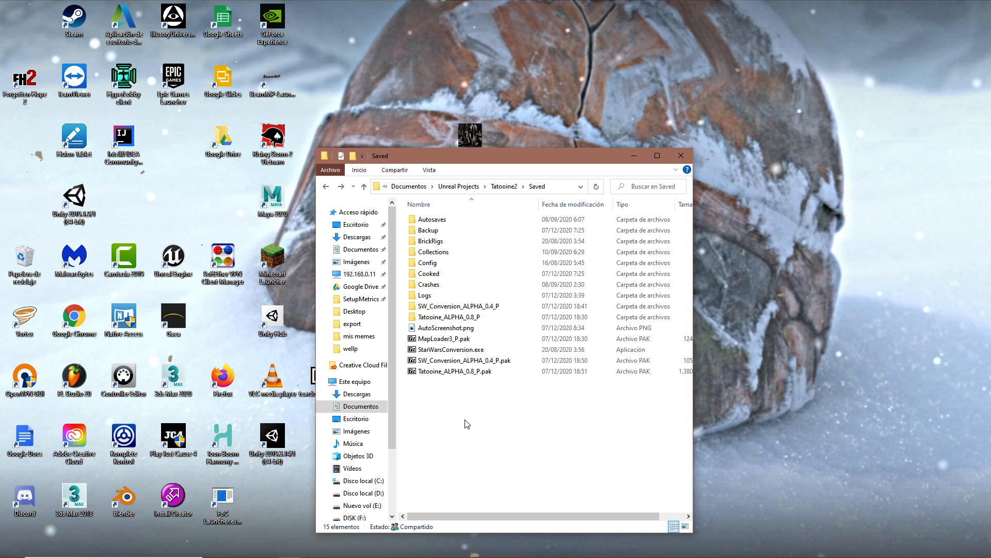
pyautogui.click(453, 371)
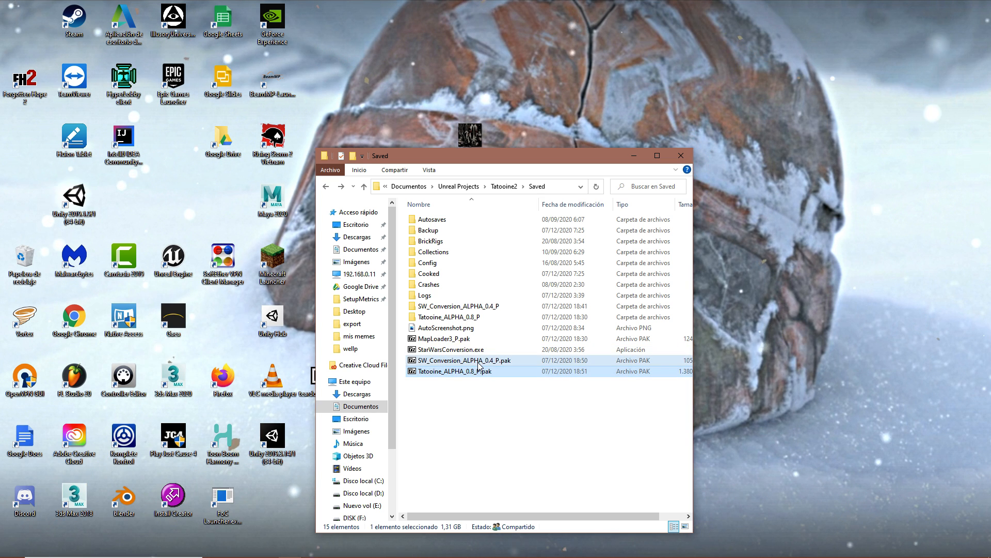
pyautogui.click(443, 338)
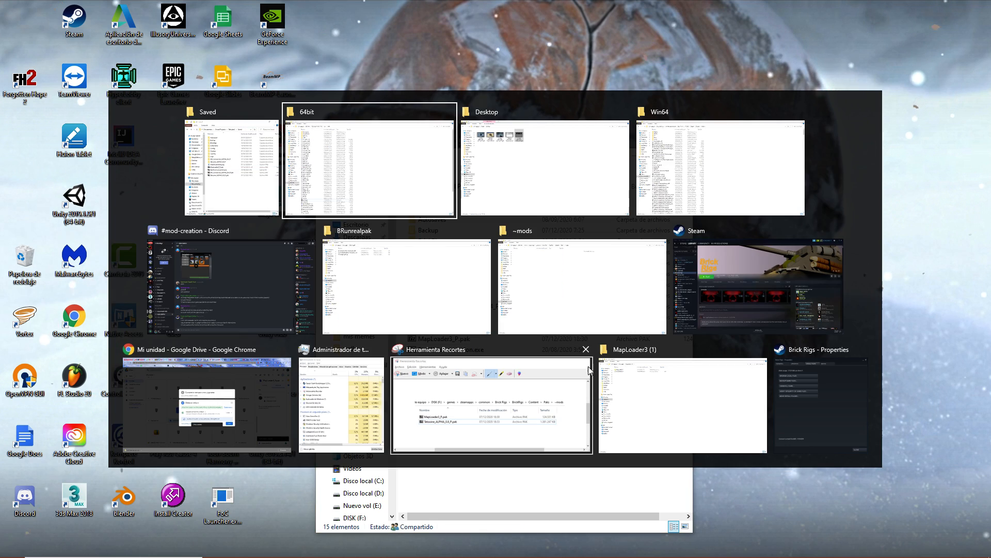
# Launch Brick Rigs from its Steam library page with PLAY
pyautogui.click(756, 287)
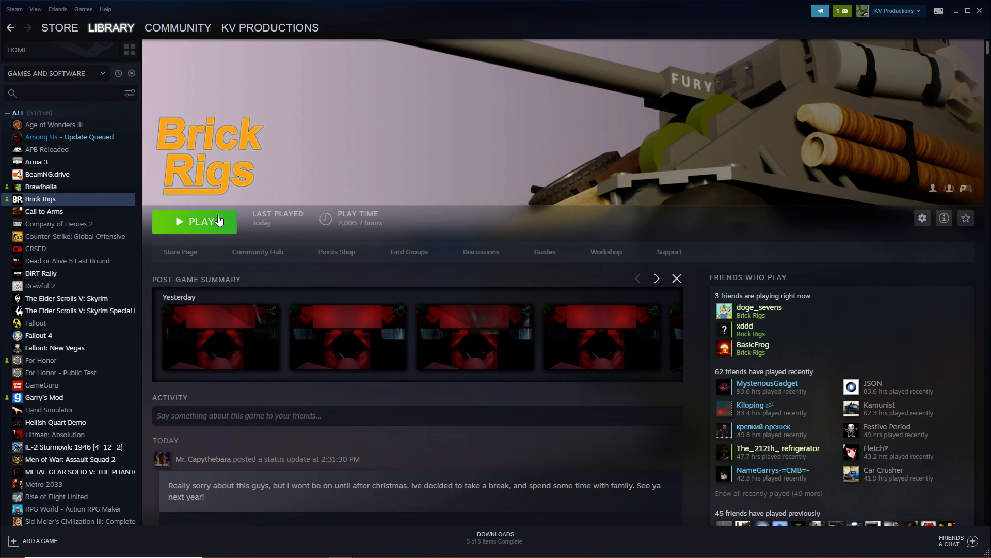
pyautogui.click(201, 220)
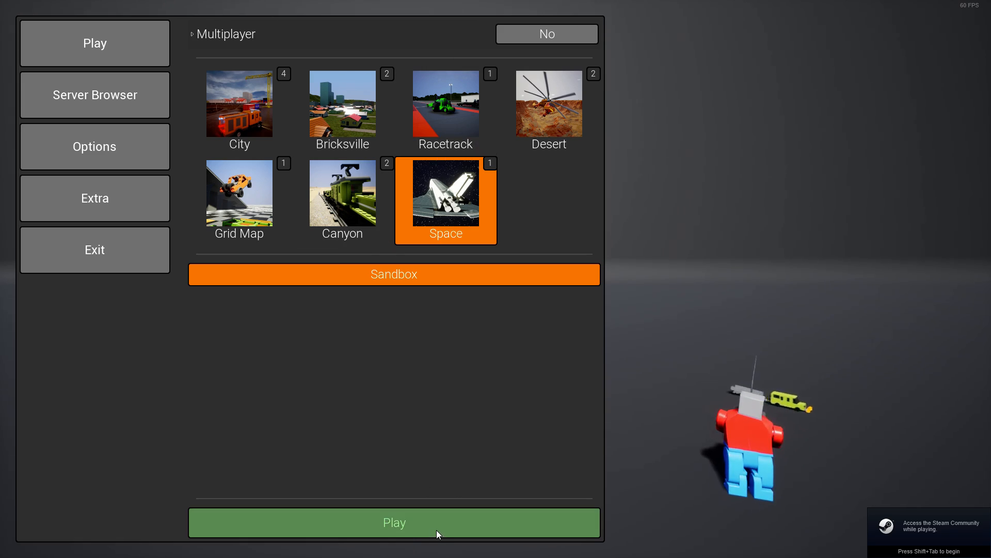
# Start the Space sandbox map and switch the player's profession from Civilians to Police
pyautogui.click(394, 522)
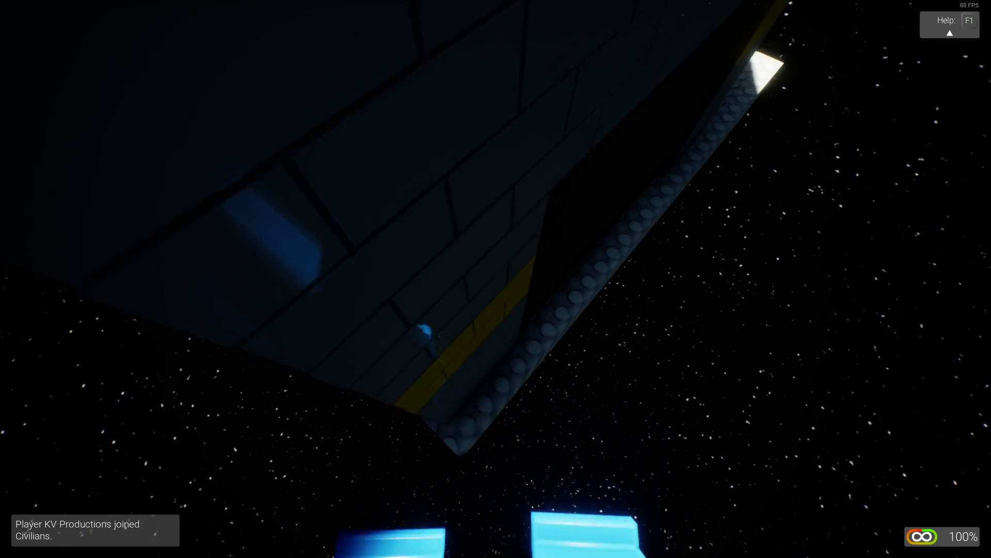
pyautogui.press('Escape')
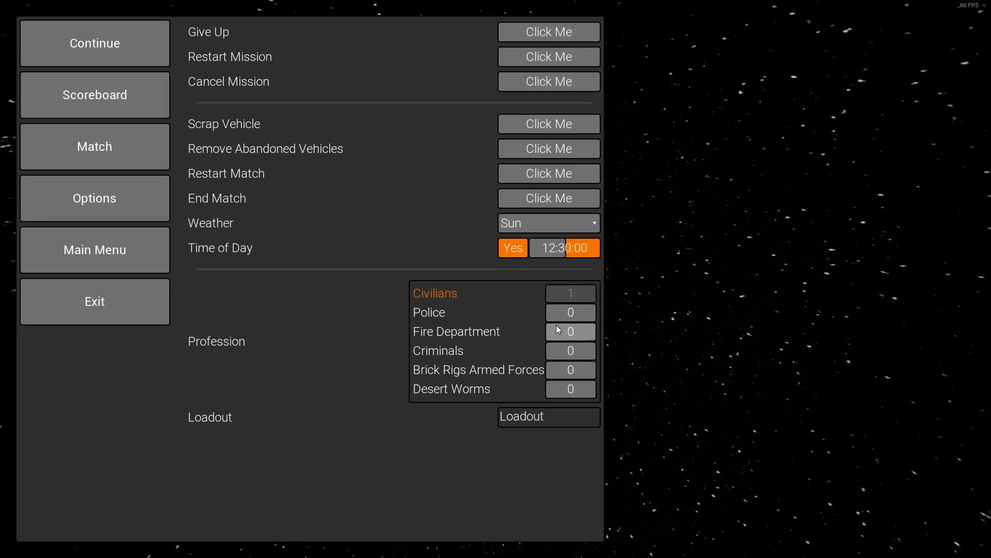
pyautogui.click(570, 330)
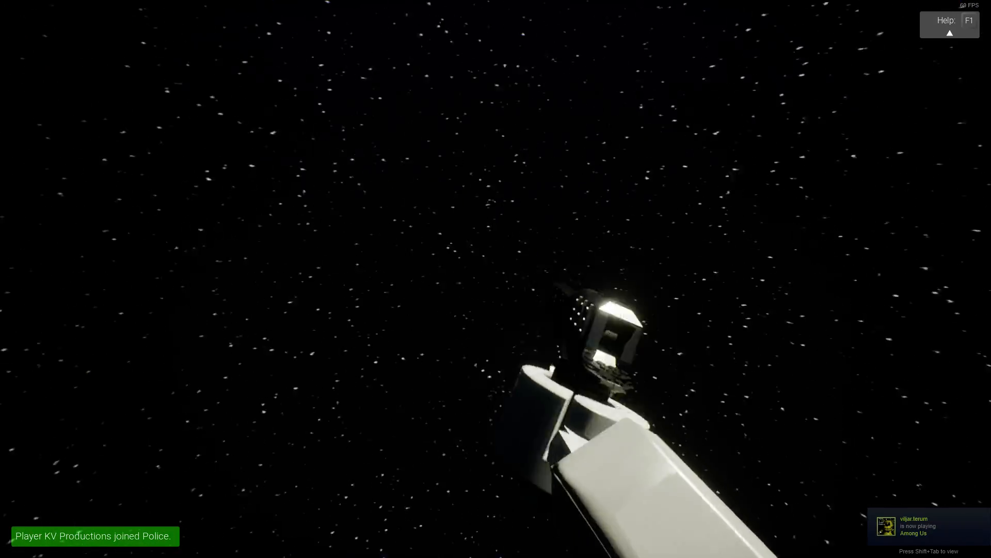
pyautogui.press('Escape')
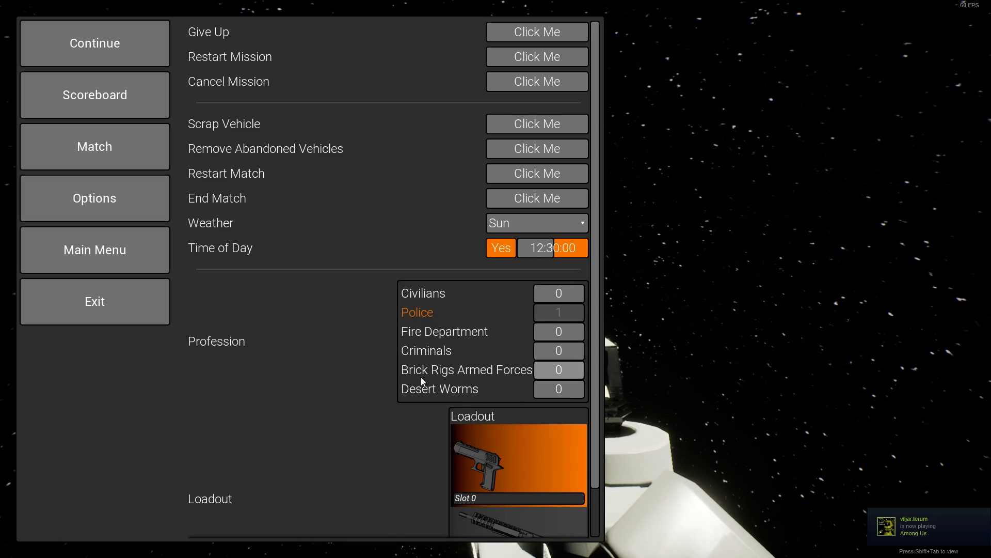
pyautogui.click(94, 301)
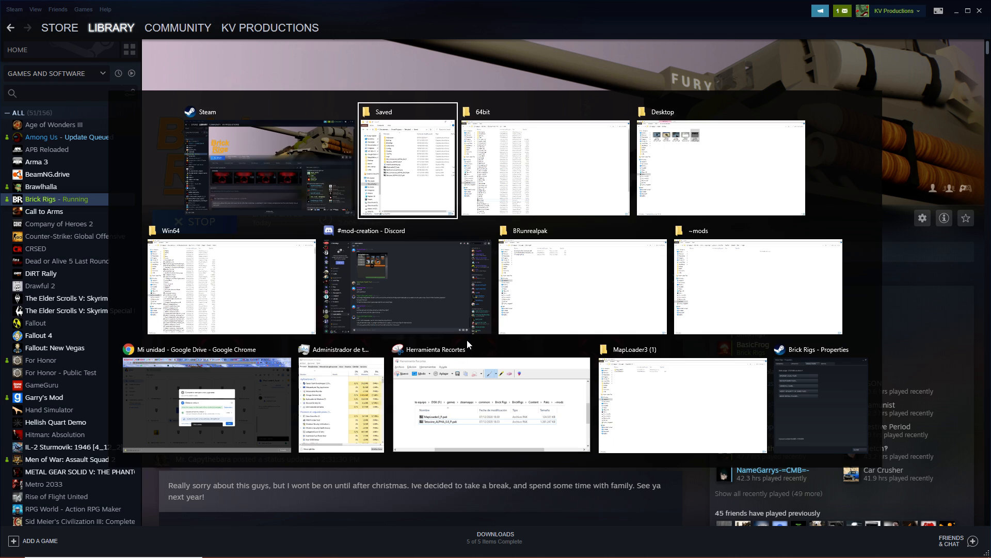
# Select MapLoader3_P, SW_Conversion_ALPHA_0.4_P and Tatoine_ALPHA_0.8_P pak files in Saved
pyautogui.click(407, 158)
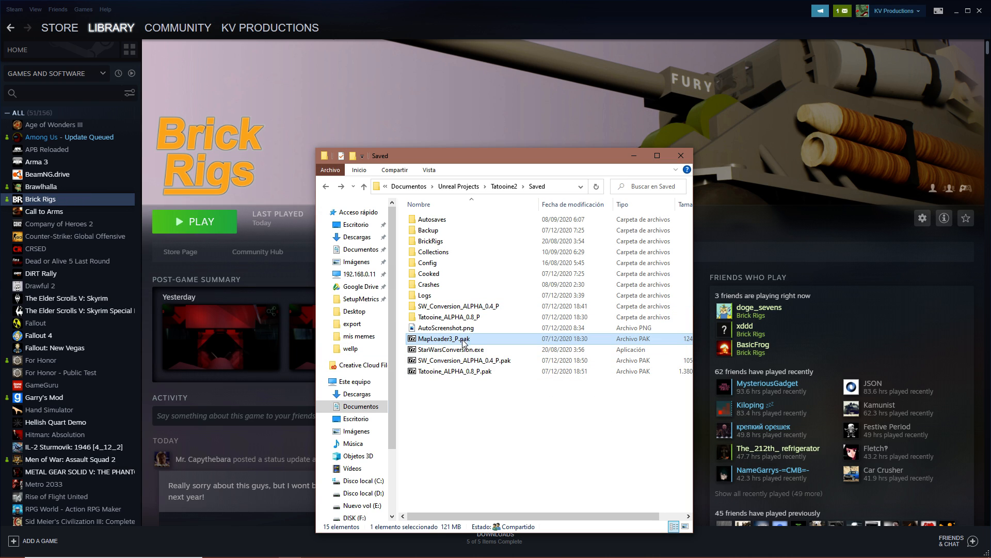
pyautogui.click(464, 360)
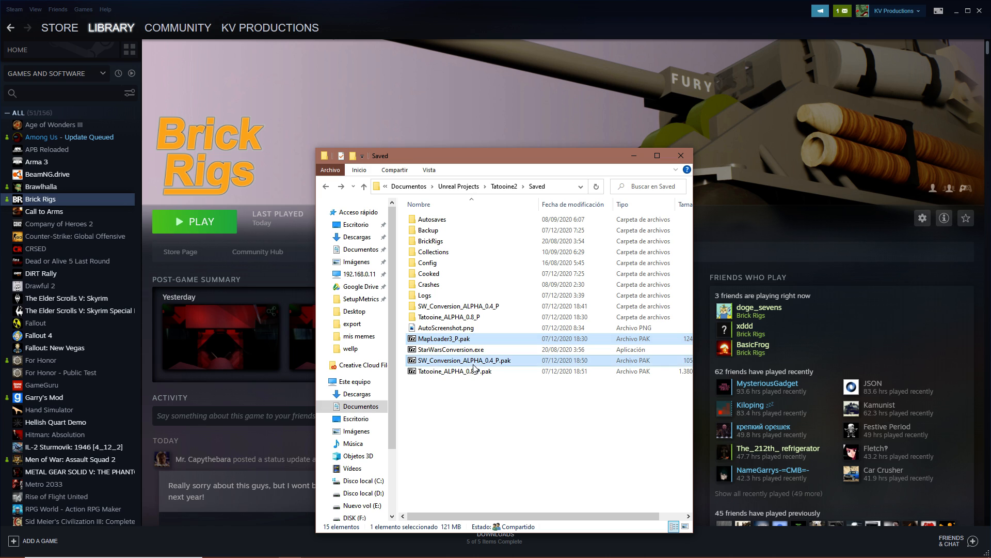
pyautogui.click(455, 372)
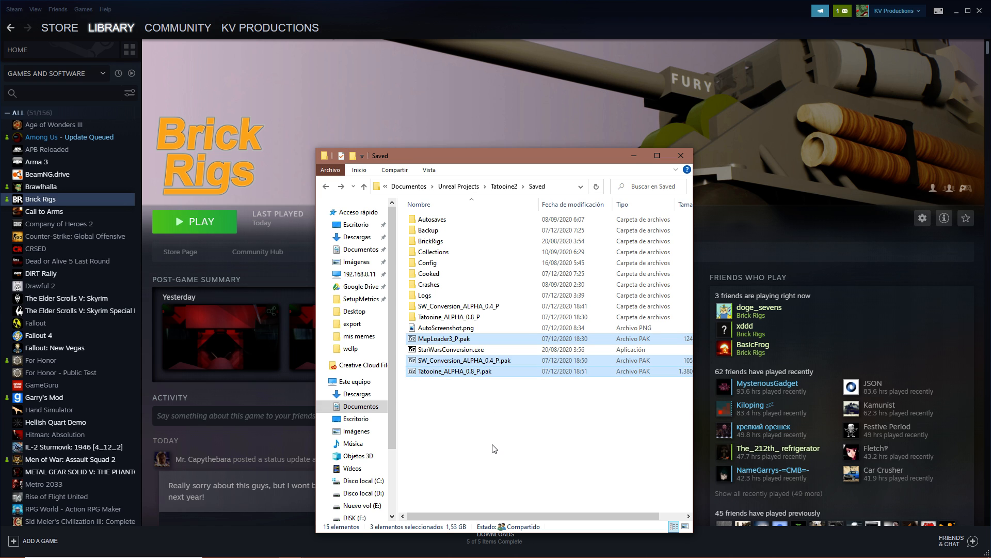
pyautogui.press('alt+tab')
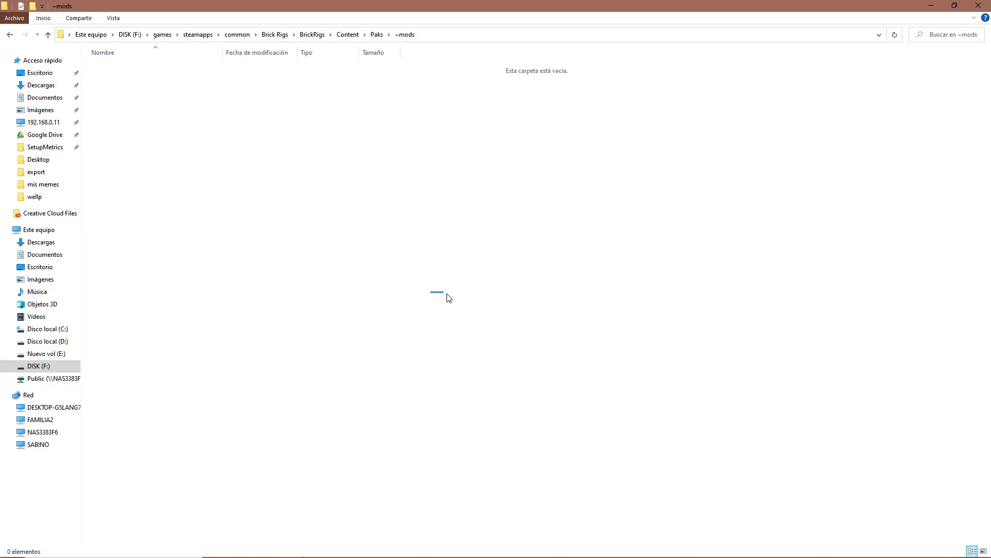
# Move through the Brick Rigs game folders into Content\Paks\~mods
pyautogui.click(274, 35)
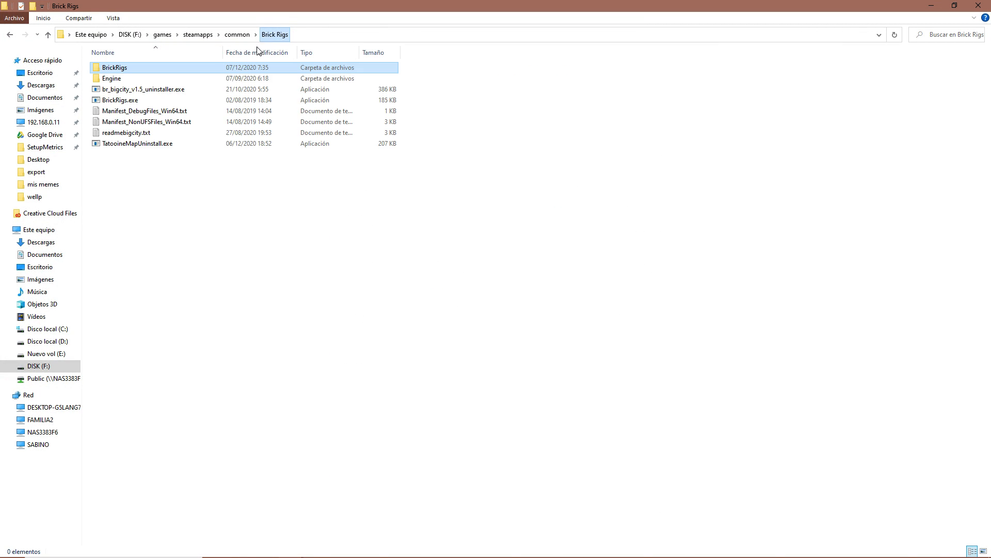
pyautogui.doubleClick(114, 67)
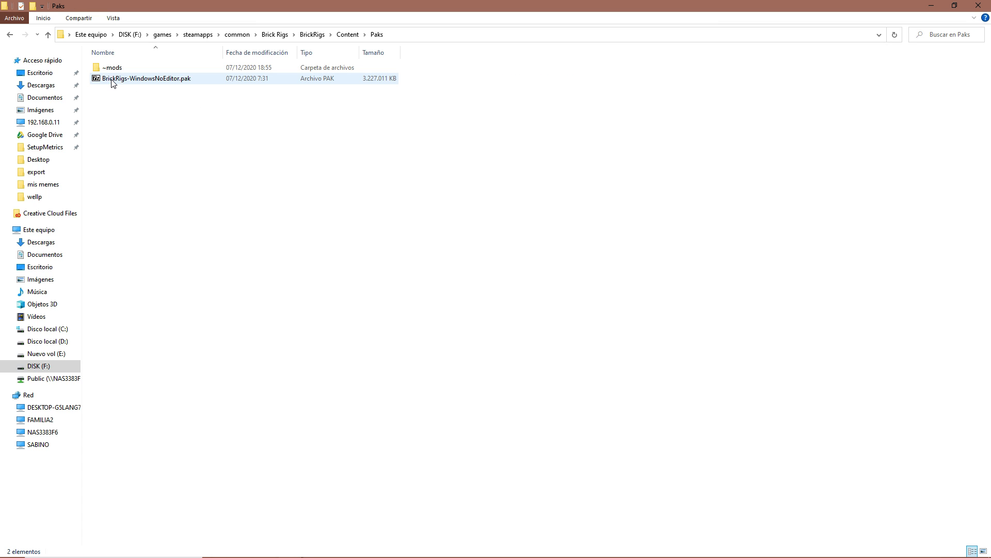
pyautogui.moveTo(112, 68)
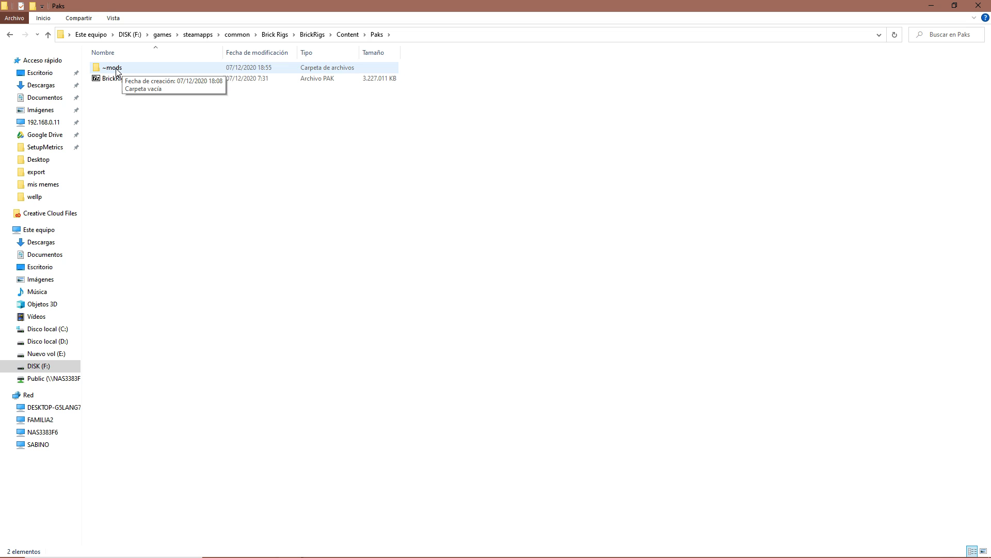
pyautogui.click(112, 68)
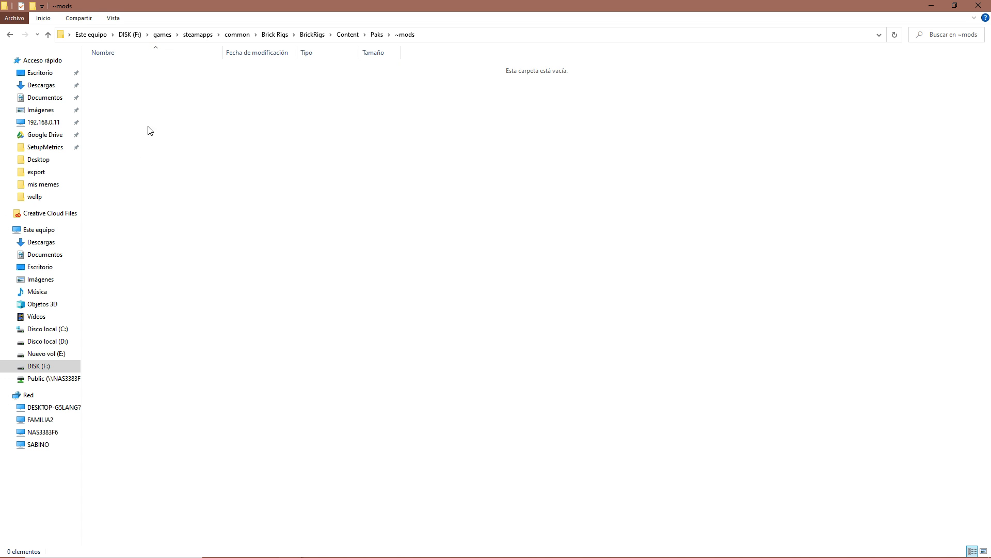
pyautogui.moveTo(180, 214)
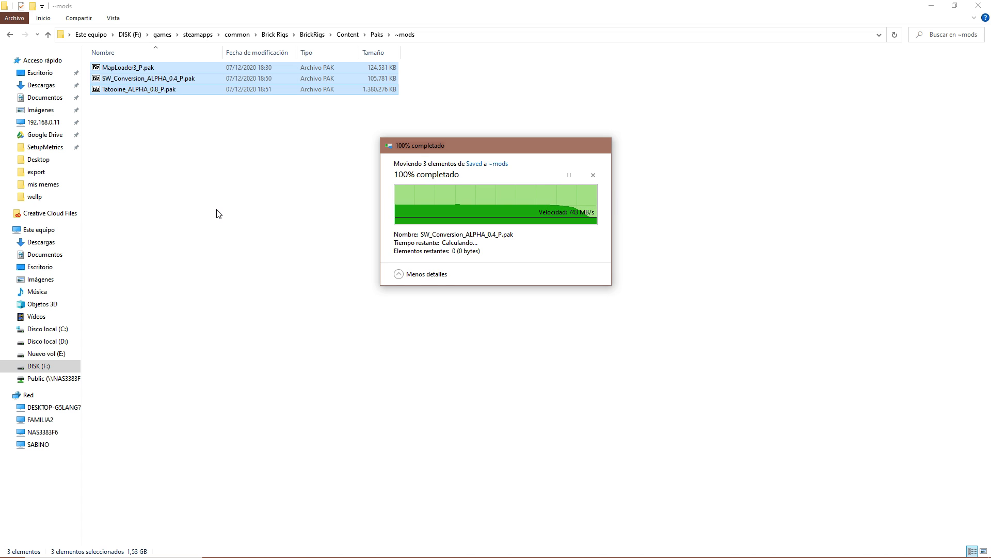
# Relaunch Brick Rigs from the Steam library
pyautogui.click(592, 175)
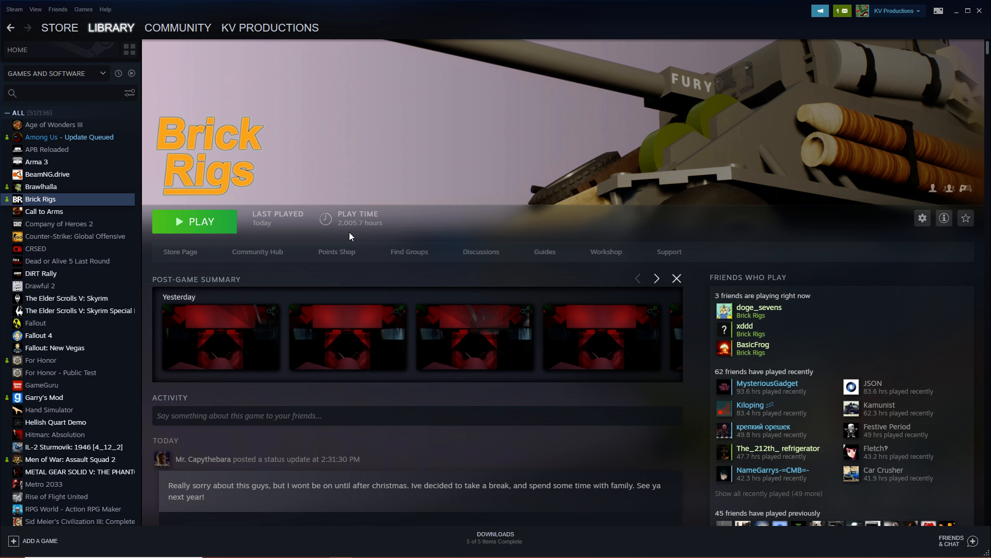
pyautogui.click(194, 222)
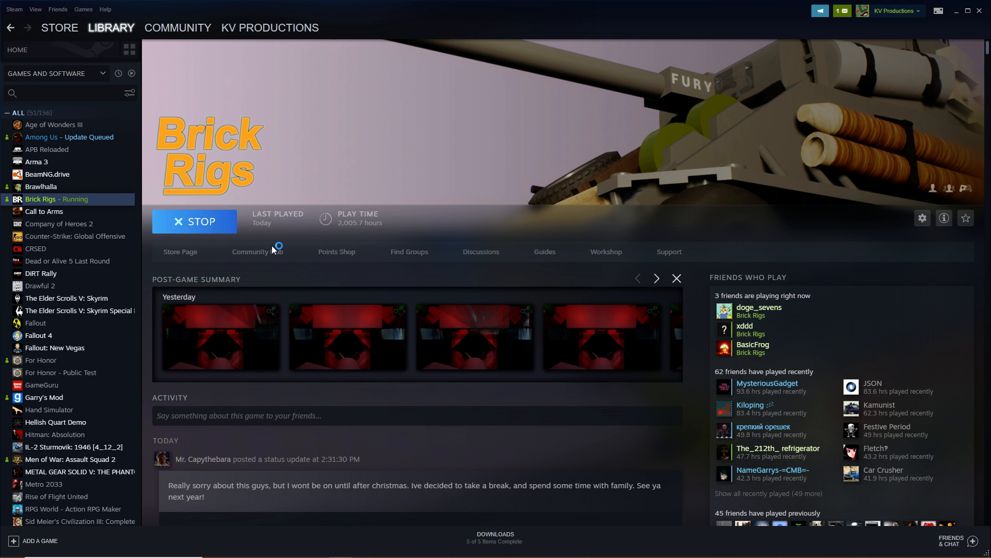
pyautogui.moveTo(347, 230)
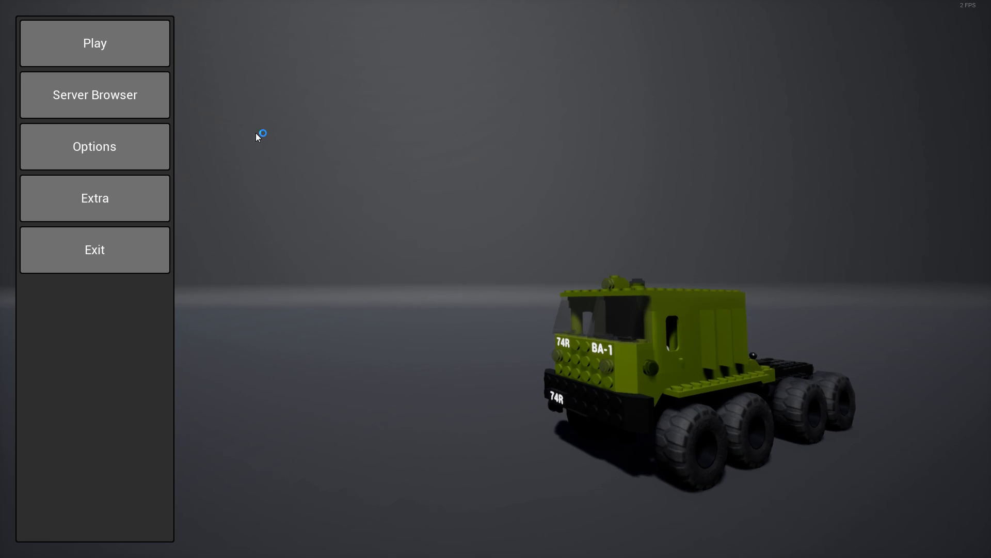
# Start on Space, load the Tatooine custom map, and join the Police profession
pyautogui.click(94, 42)
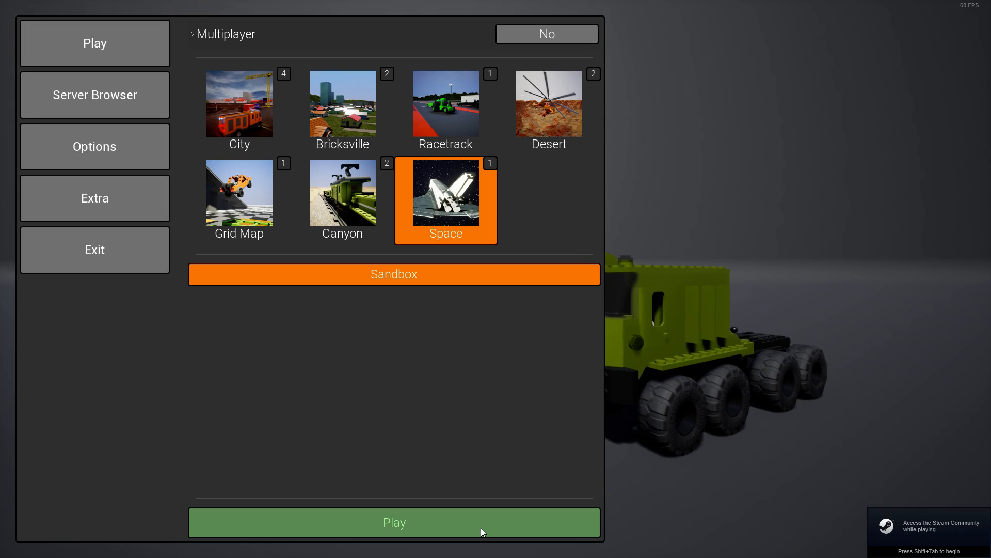
pyautogui.click(394, 522)
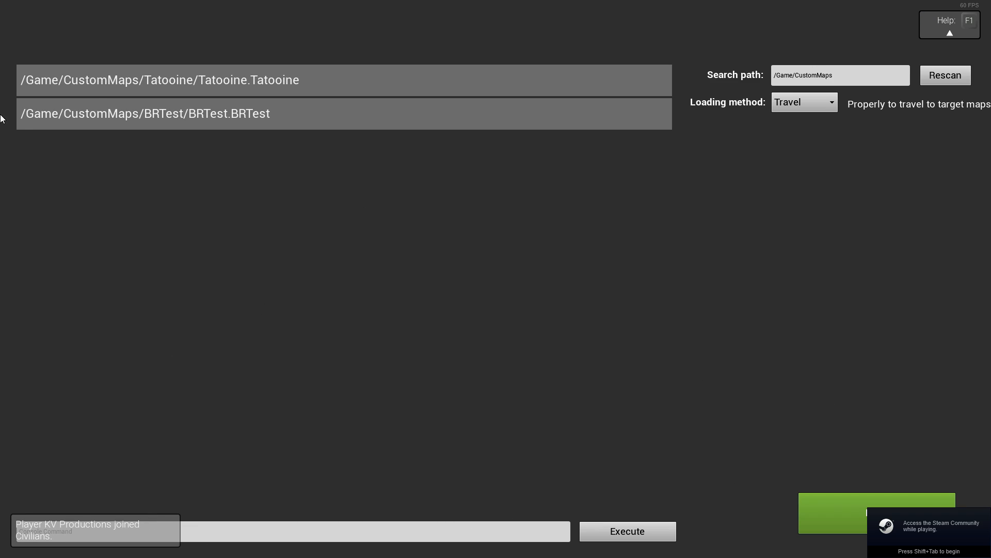
pyautogui.moveTo(551, 357)
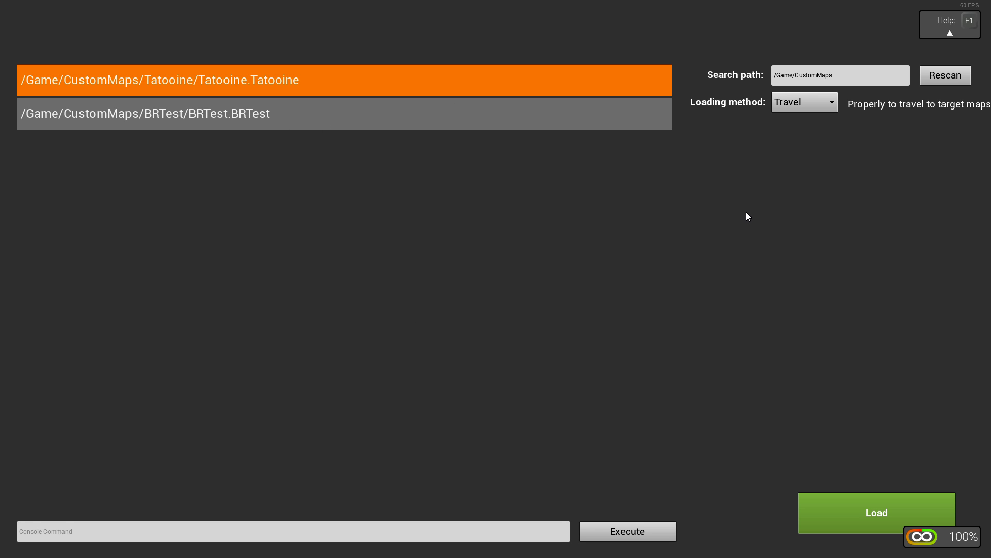
pyautogui.moveTo(835, 517)
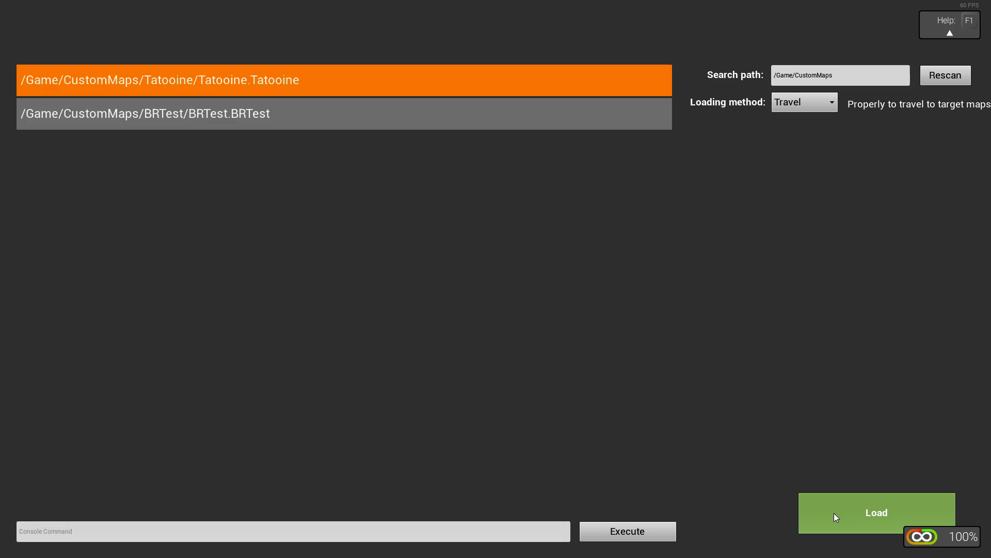
pyautogui.click(876, 512)
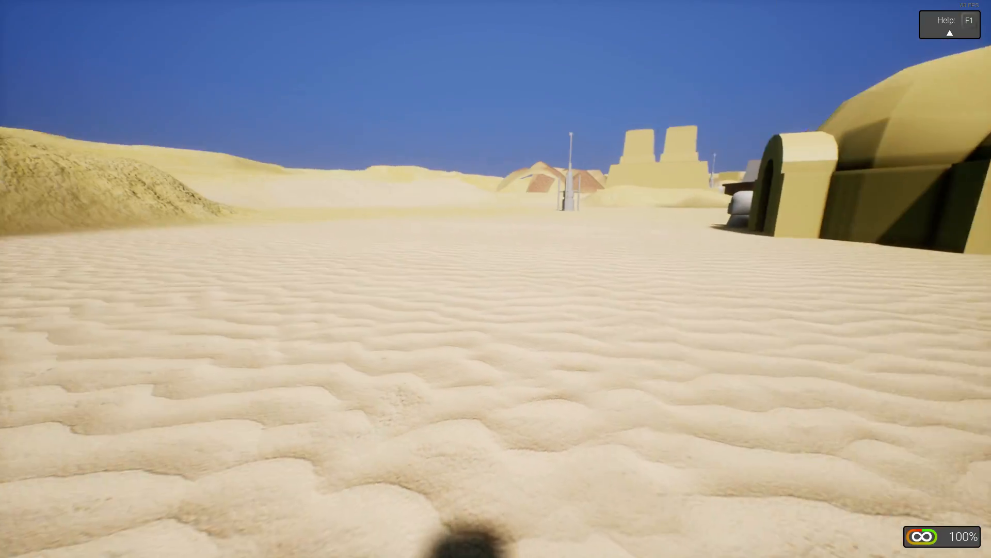
pyautogui.press('Escape')
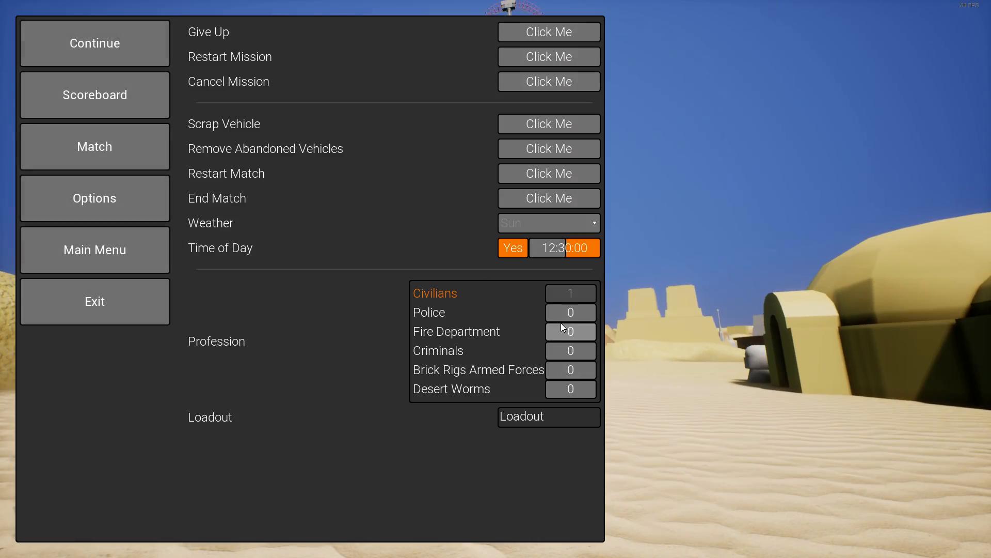
pyautogui.click(94, 43)
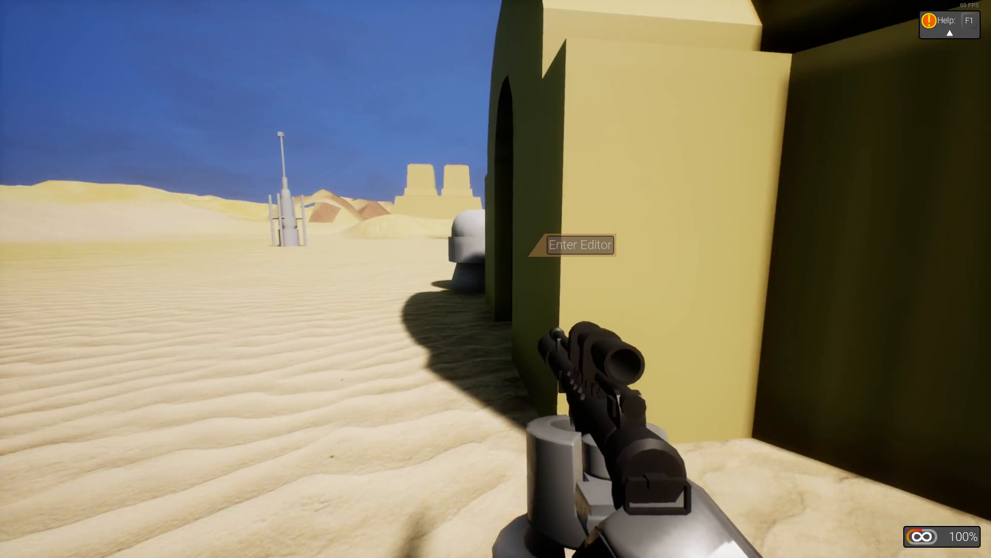
pyautogui.moveTo(495, 279)
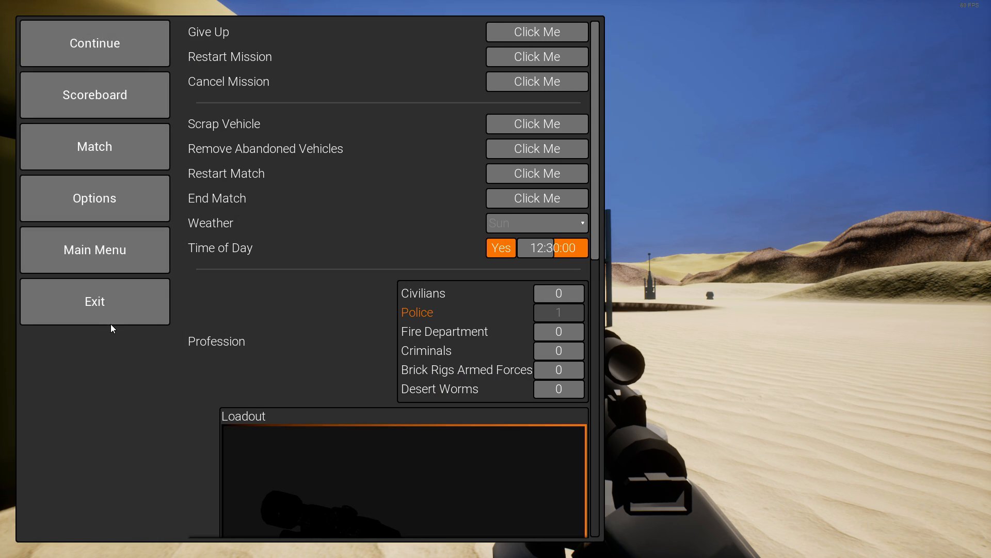
pyautogui.press('alt+tab')
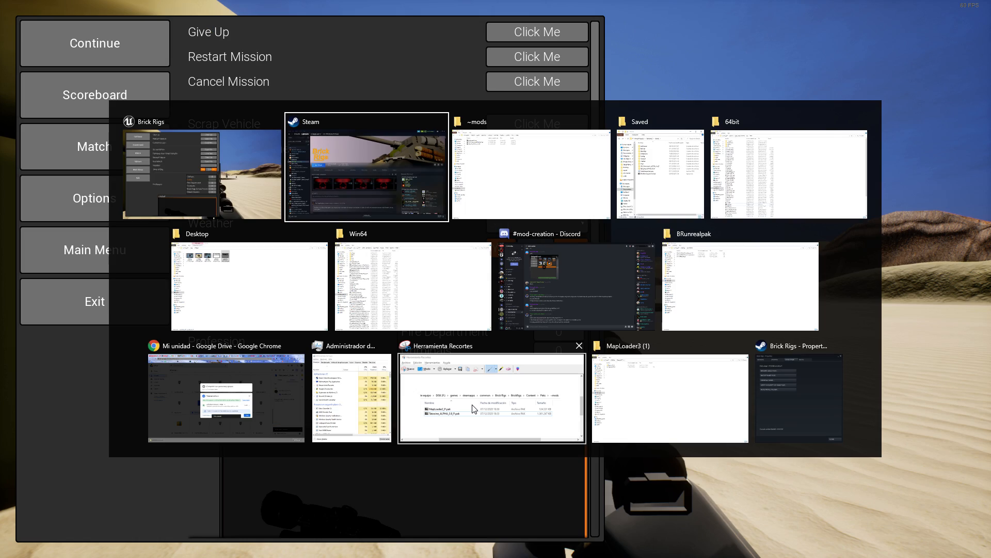
# Deselect the three paks in ~mods and bring the Saved folder window forward
pyautogui.click(532, 171)
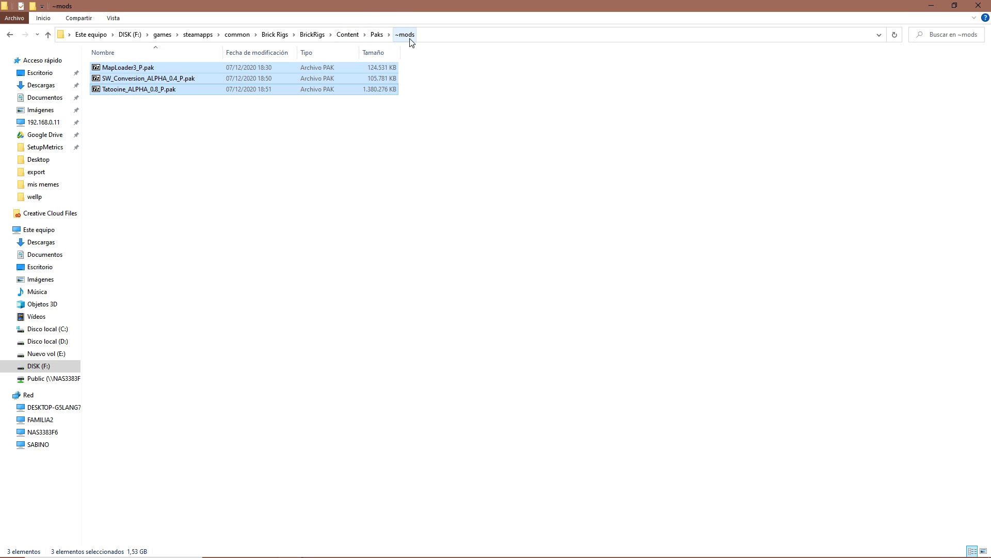
pyautogui.moveTo(132, 139)
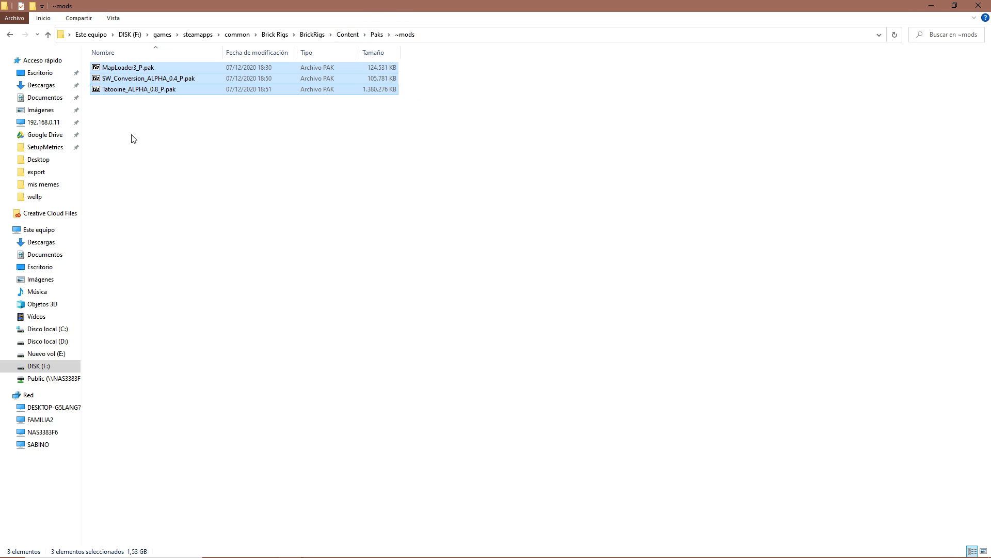
pyautogui.click(158, 485)
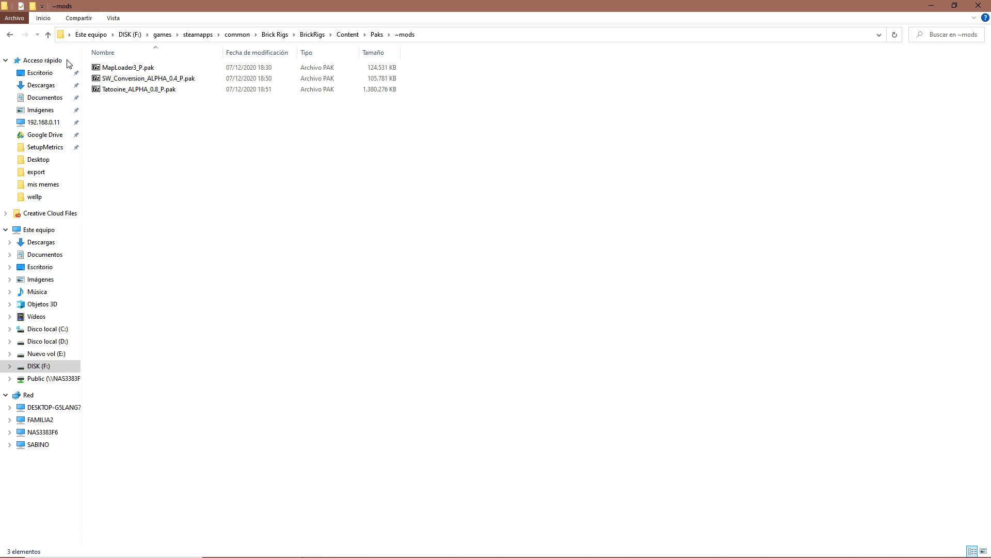
pyautogui.click(127, 67)
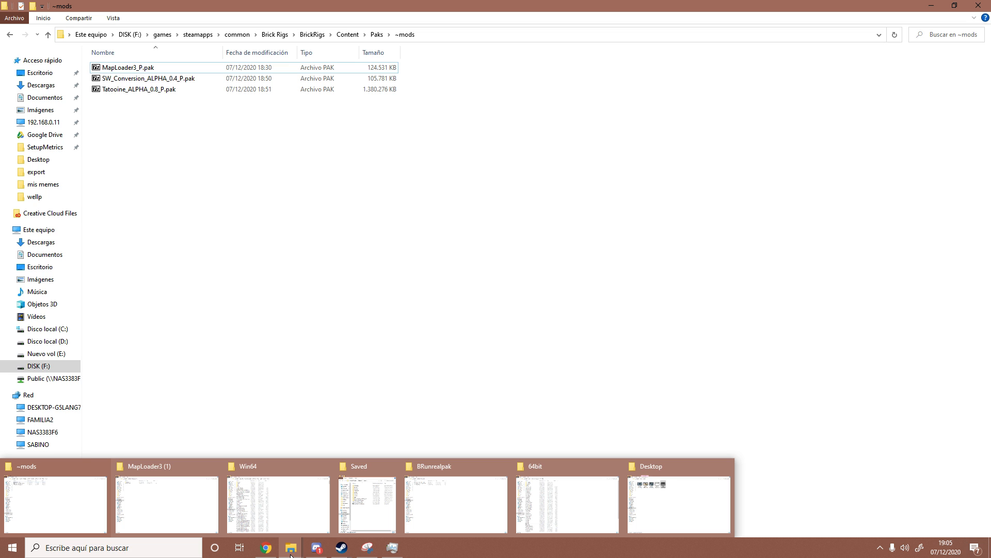
pyautogui.moveTo(150, 504)
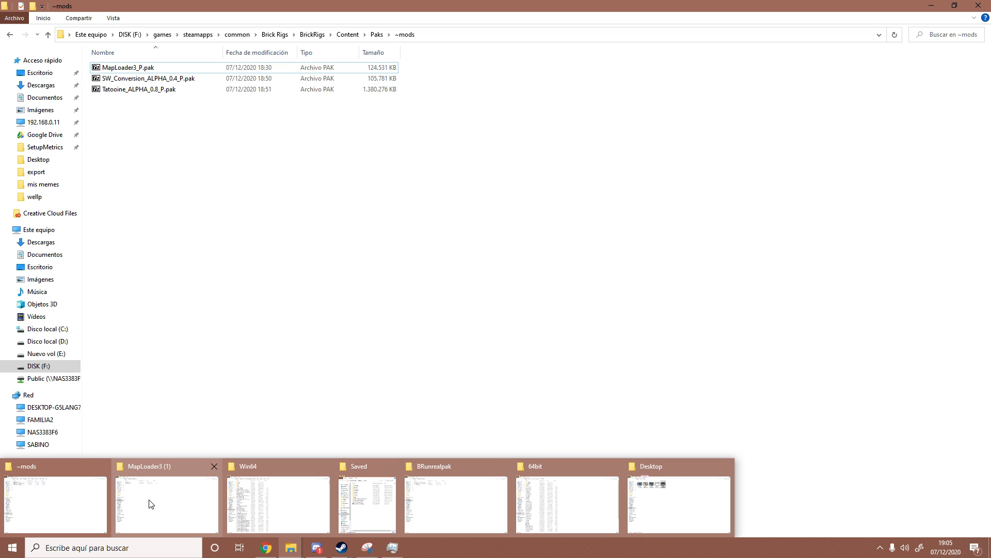
pyautogui.moveTo(332, 475)
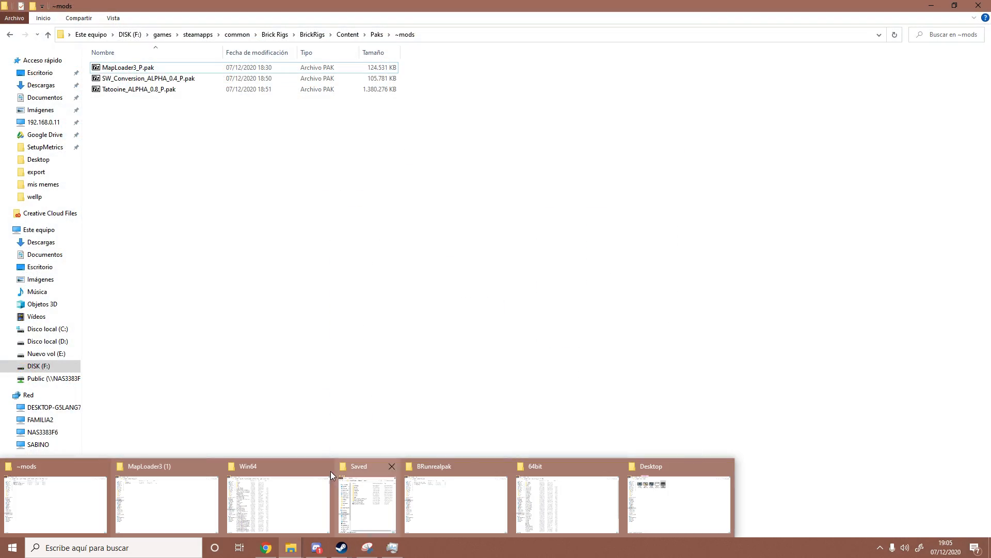
pyautogui.click(167, 504)
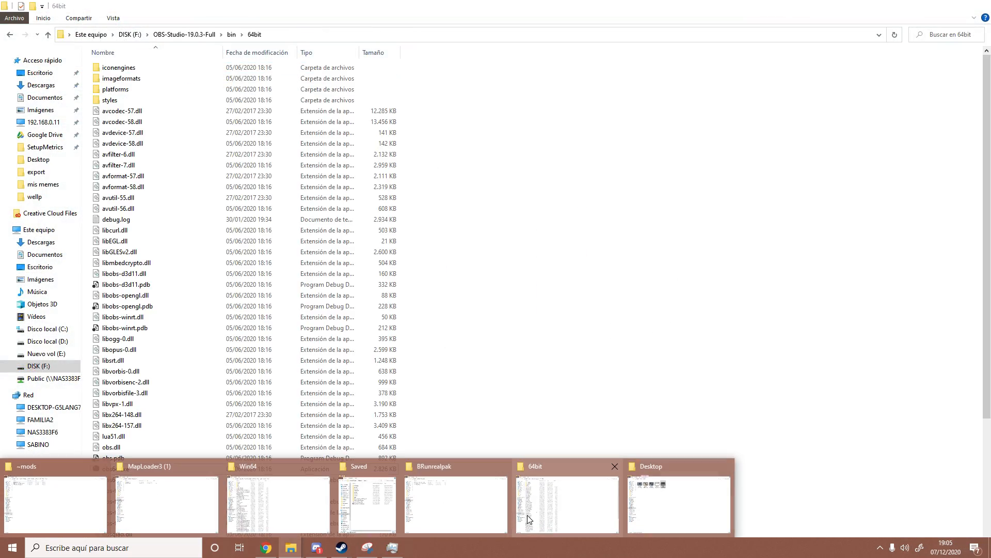
pyautogui.click(366, 503)
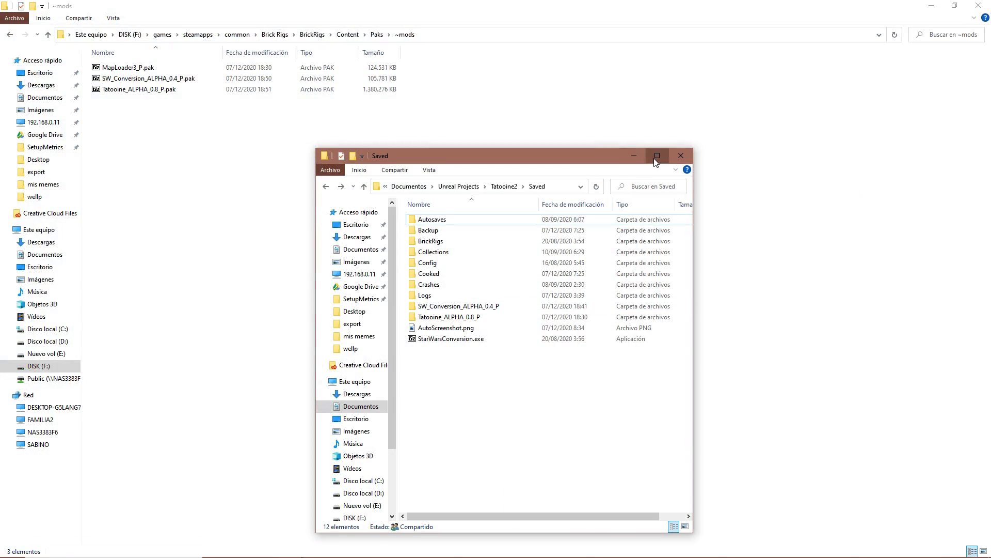
# Maximize the Saved folder window and pick the Tatooine_ALPHA_0.8_P folder
pyautogui.click(656, 155)
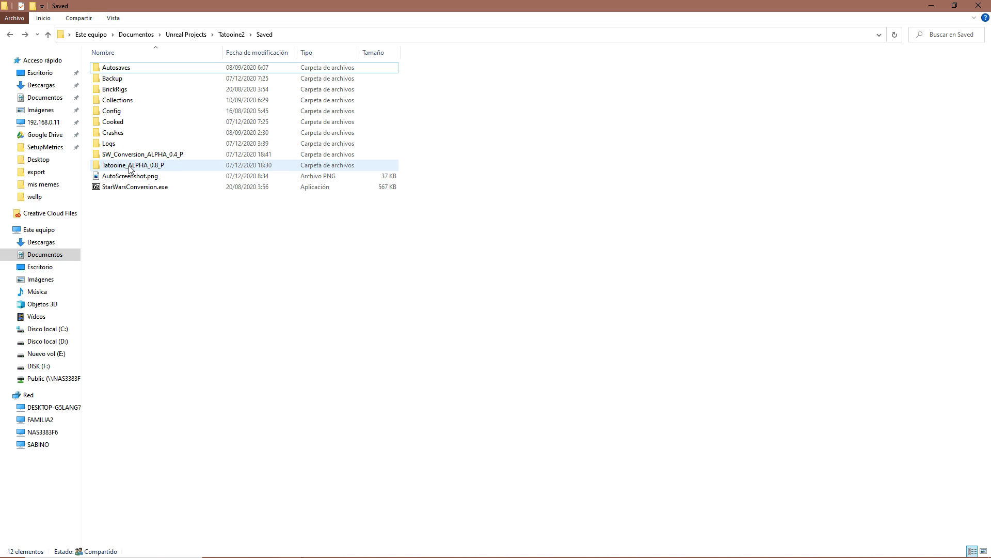
pyautogui.doubleClick(133, 165)
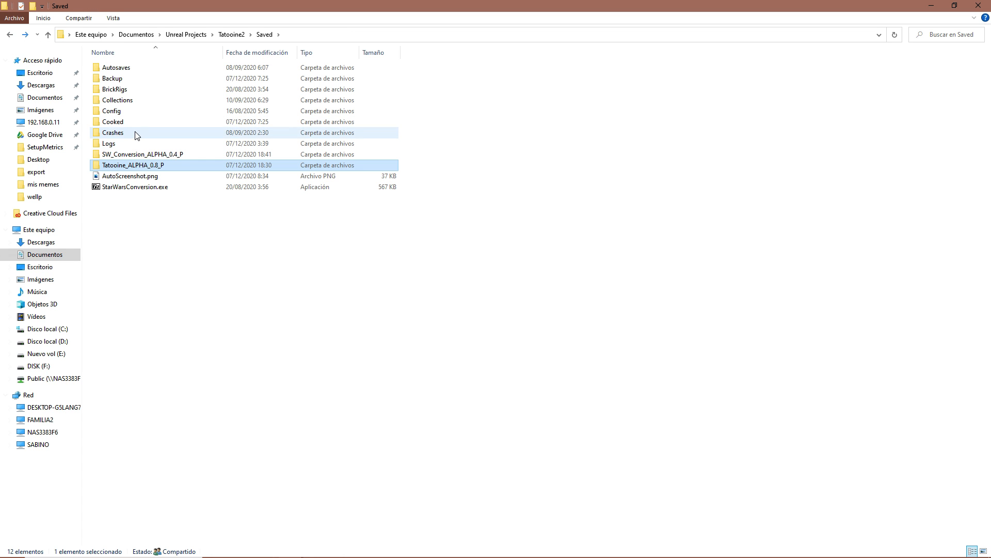
pyautogui.moveTo(121, 172)
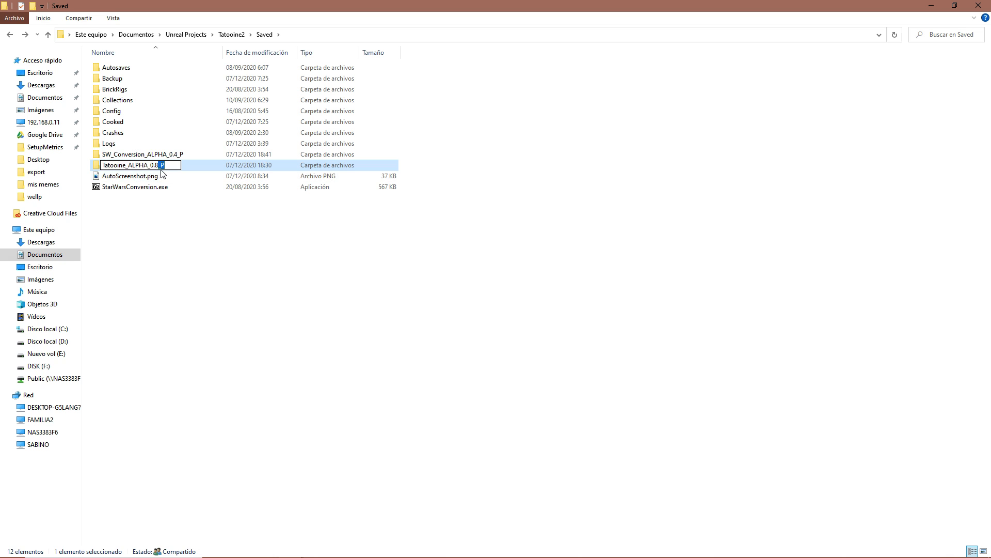
pyautogui.moveTo(167, 174)
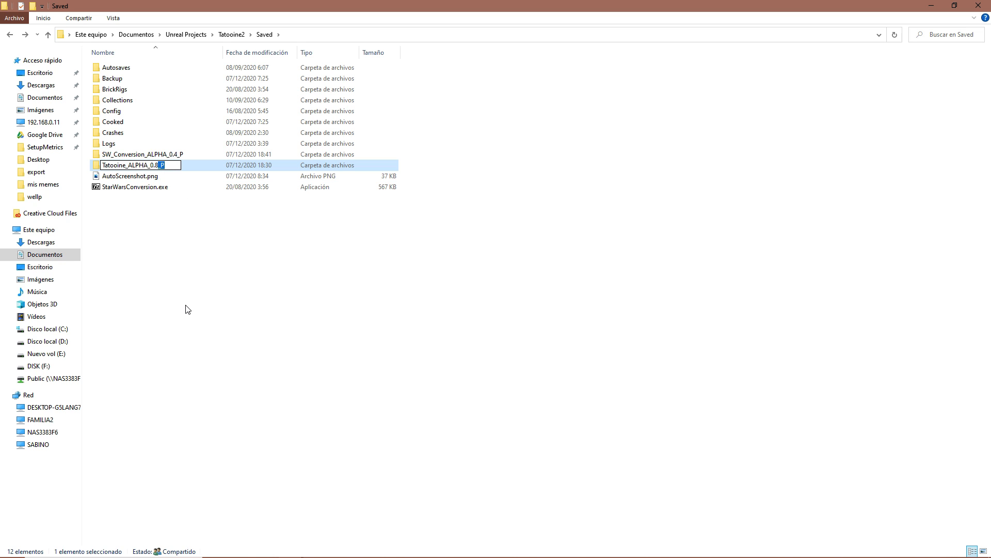
pyautogui.moveTo(176, 319)
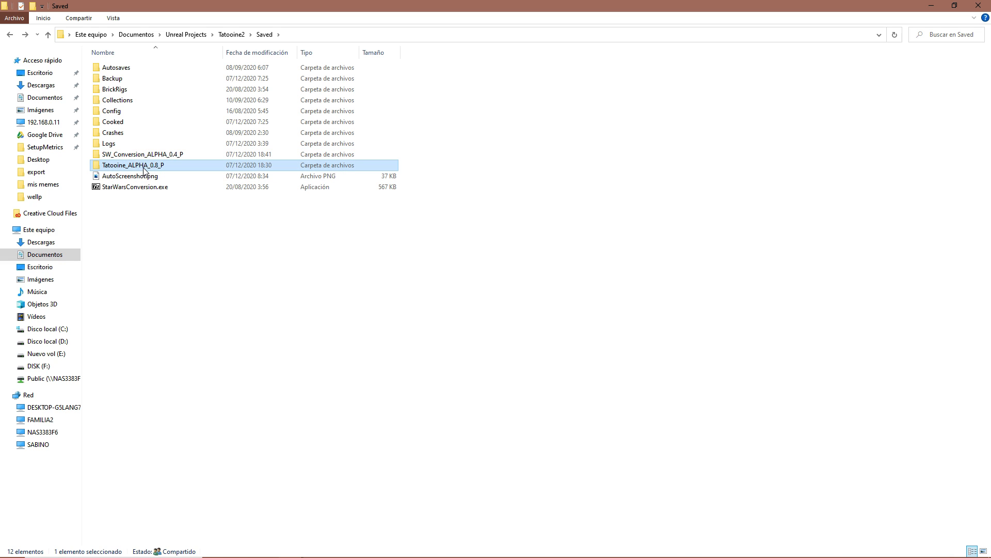
pyautogui.moveTo(175, 279)
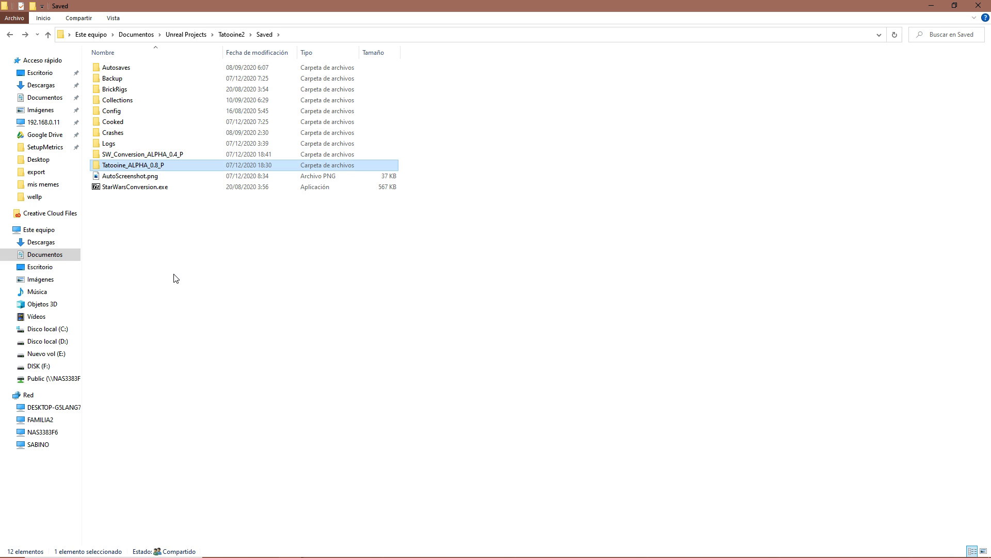
pyautogui.doubleClick(133, 165)
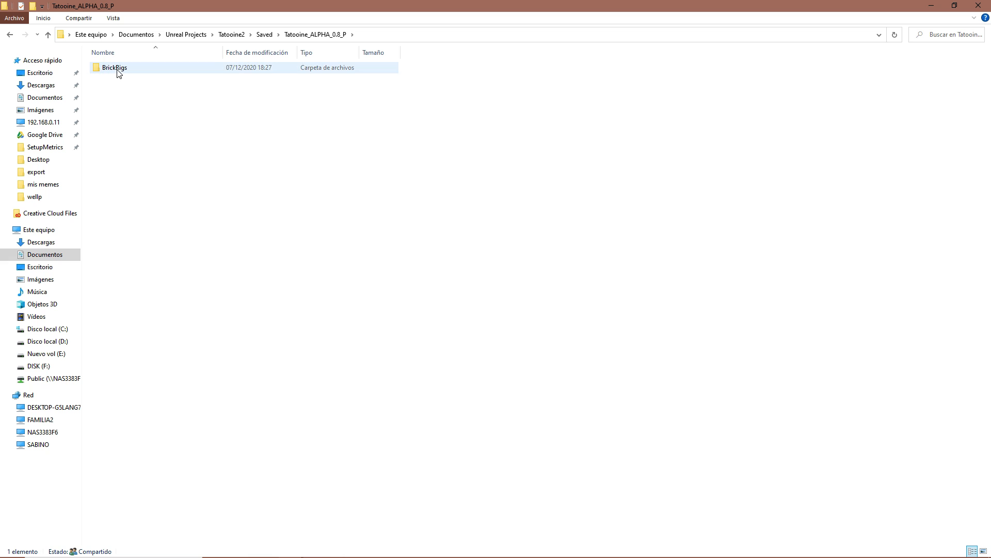
pyautogui.doubleClick(114, 67)
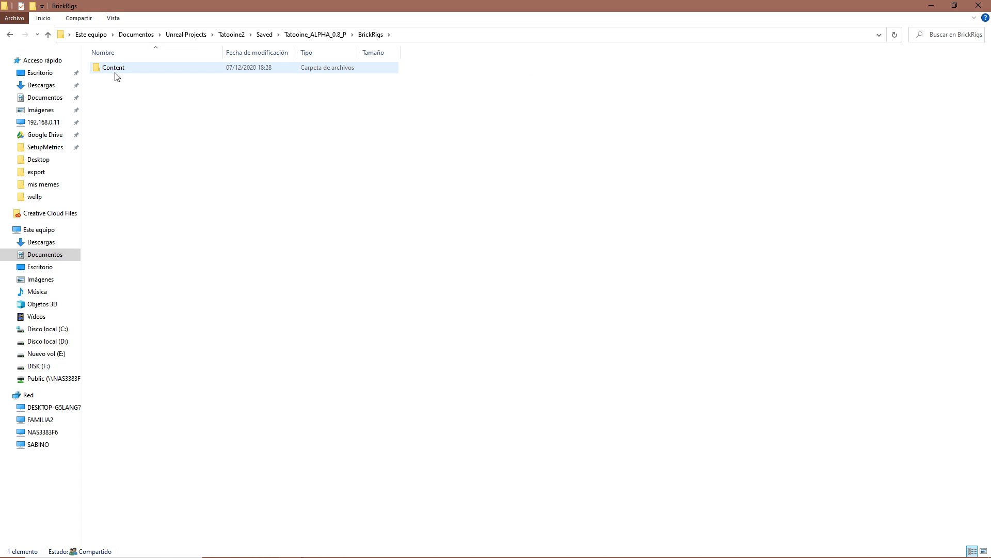
pyautogui.doubleClick(113, 67)
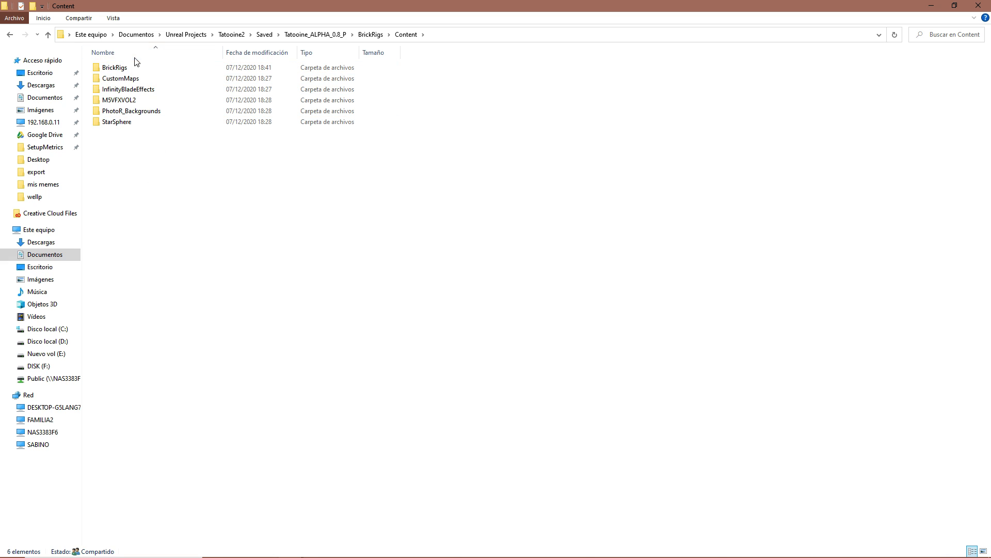
pyautogui.doubleClick(115, 67)
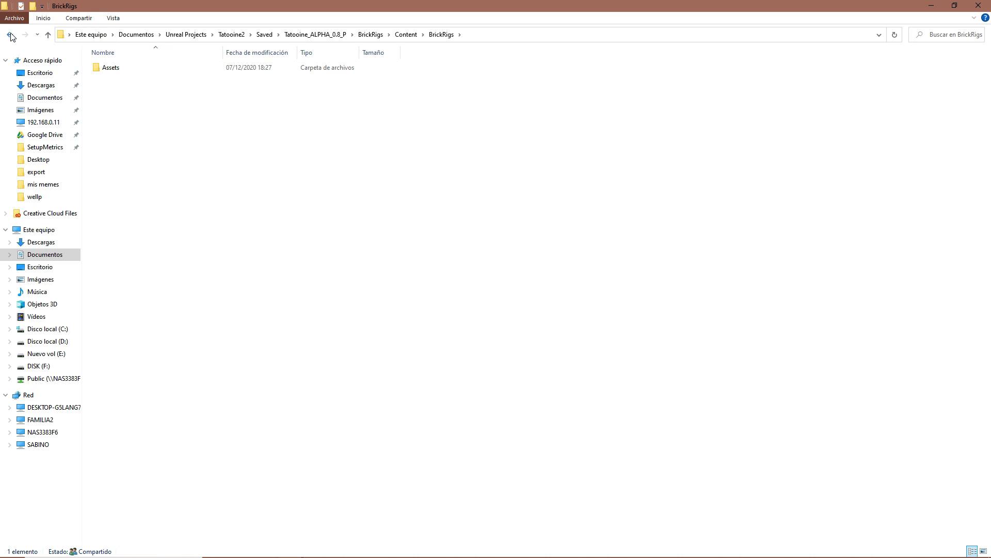
pyautogui.click(48, 34)
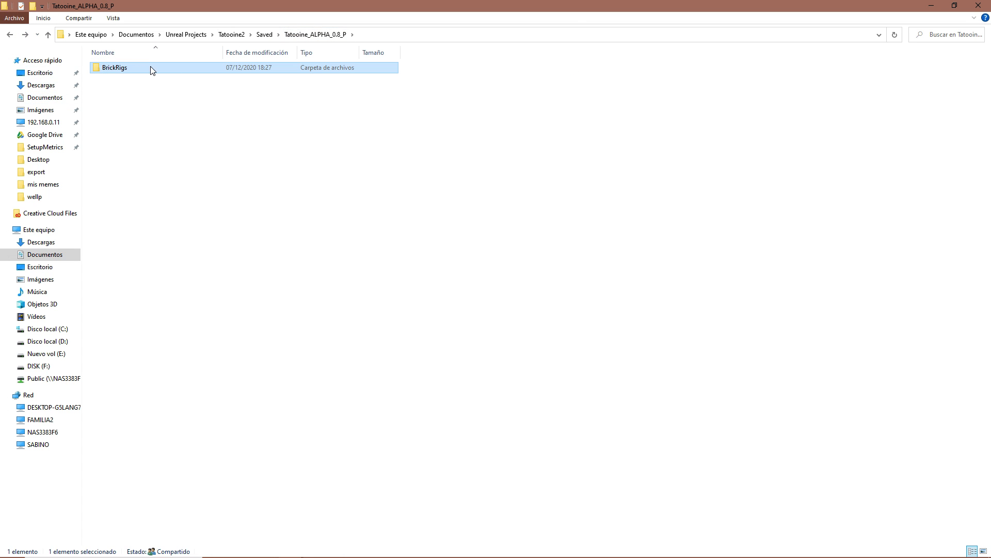
pyautogui.doubleClick(114, 67)
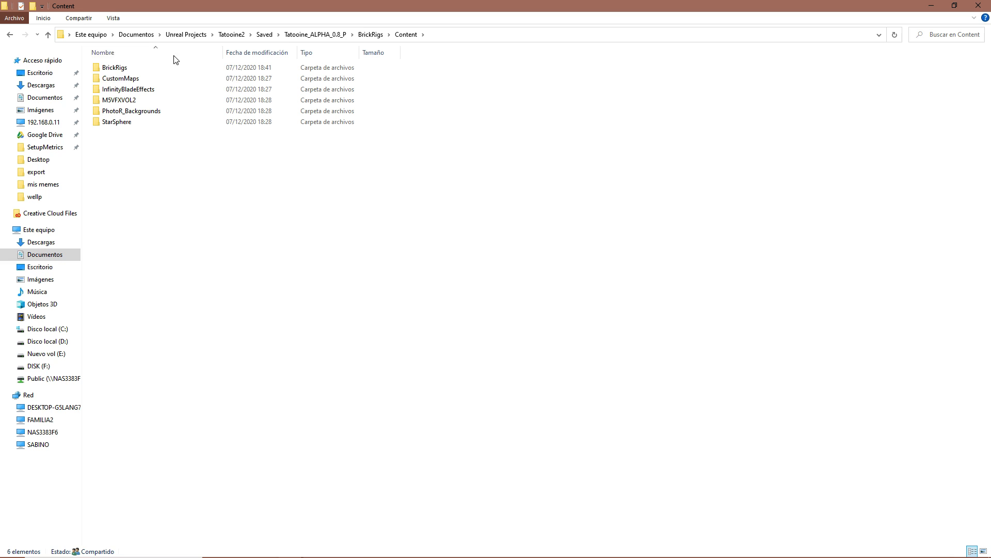
pyautogui.moveTo(264, 34)
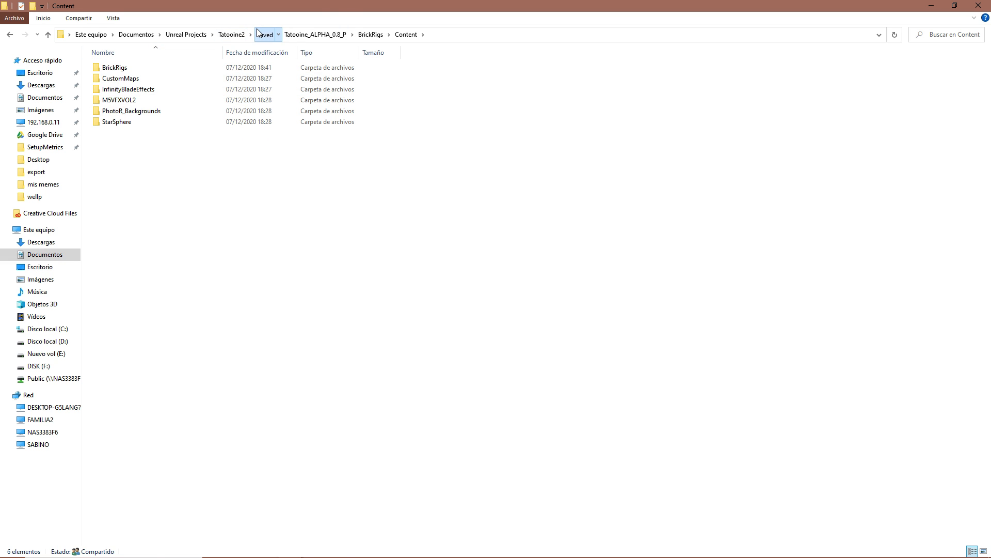
pyautogui.click(264, 34)
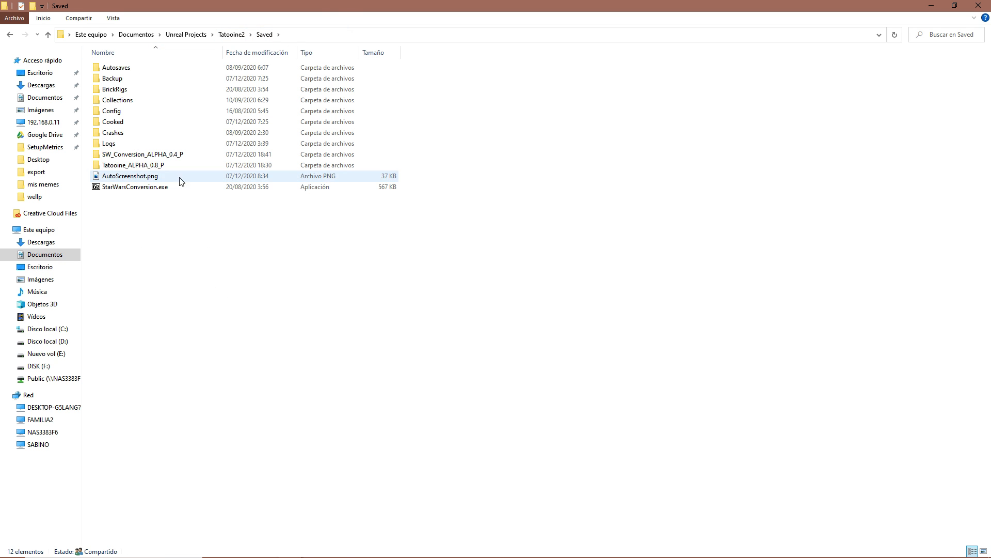
# Switch to the BRunrealpak folder, then to the Win64 binaries folder window
pyautogui.press('alt+tab')
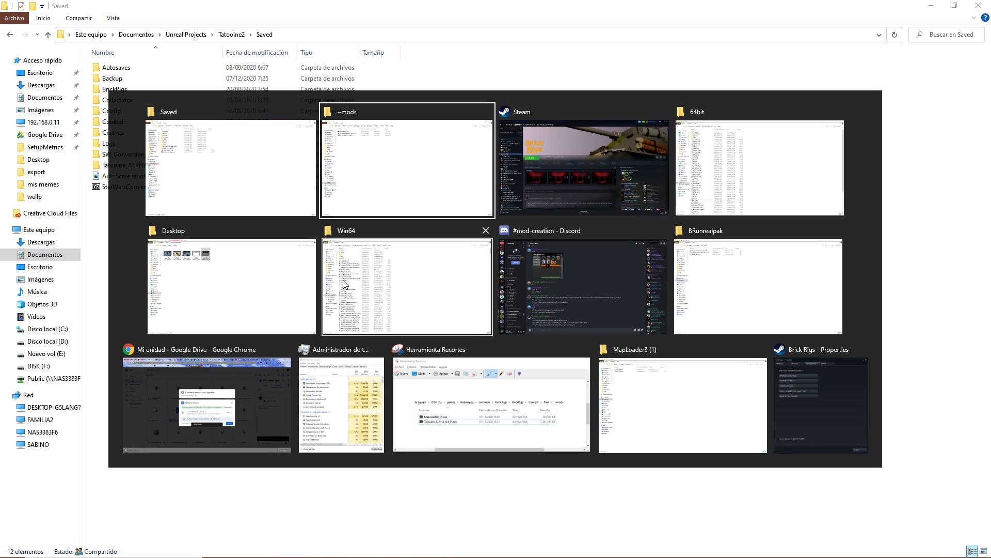
pyautogui.moveTo(712, 297)
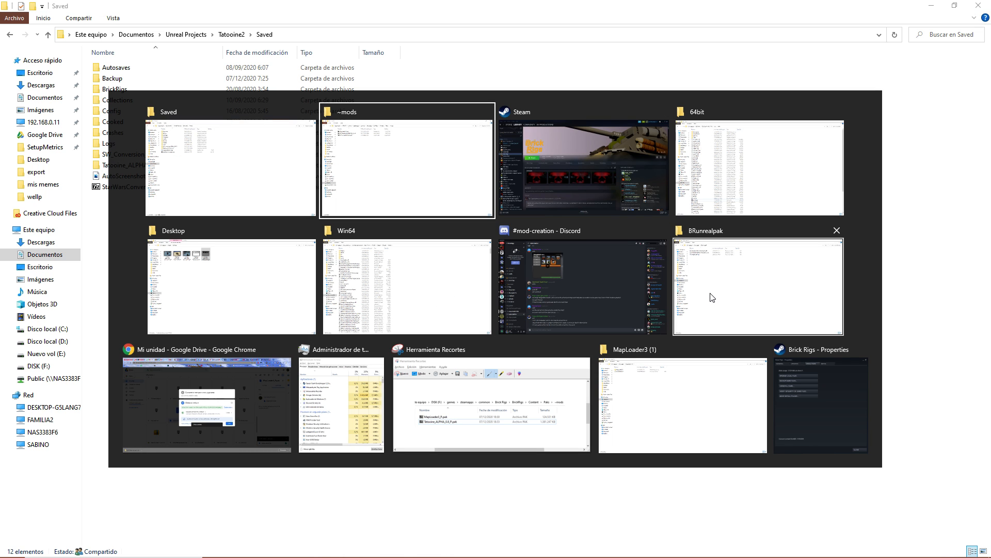
pyautogui.click(758, 284)
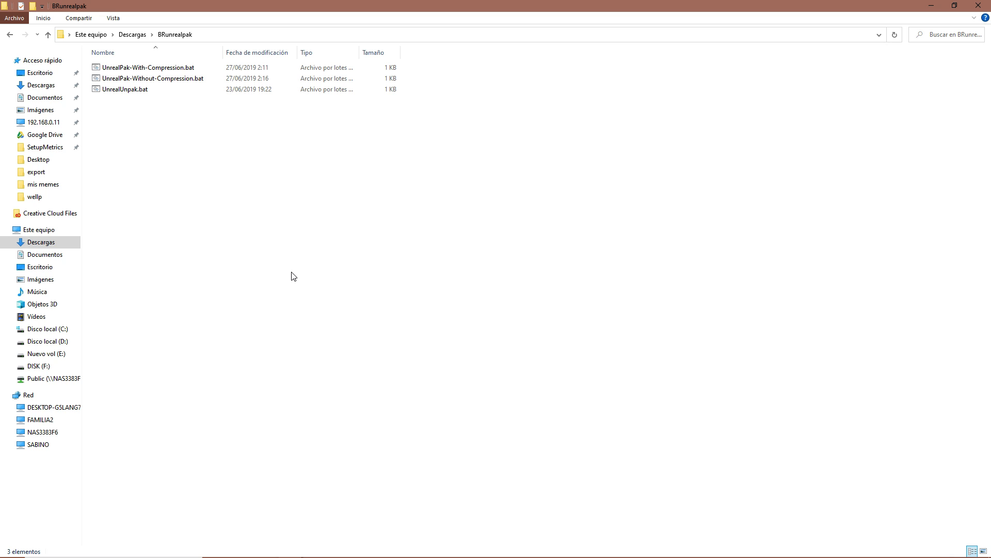
pyautogui.moveTo(219, 40)
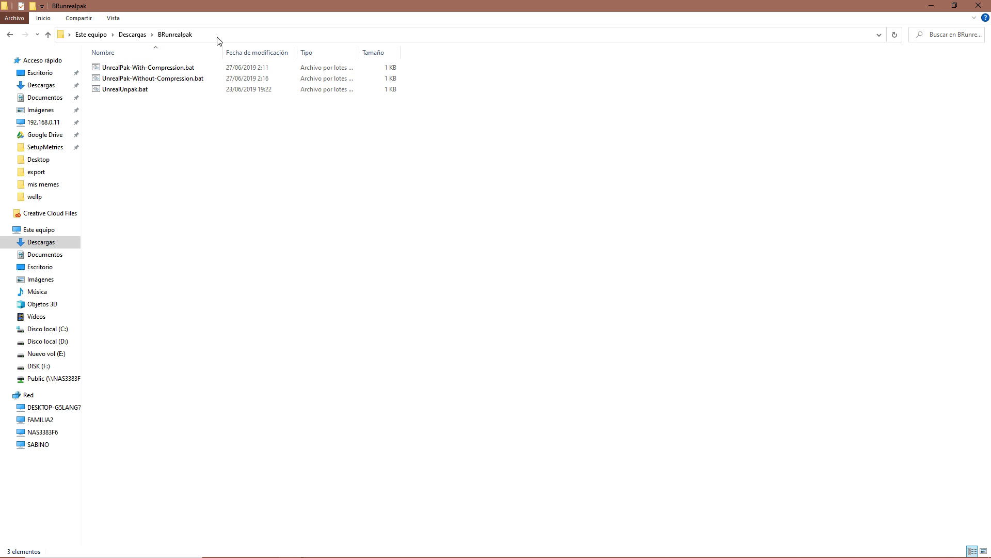
pyautogui.moveTo(143, 149)
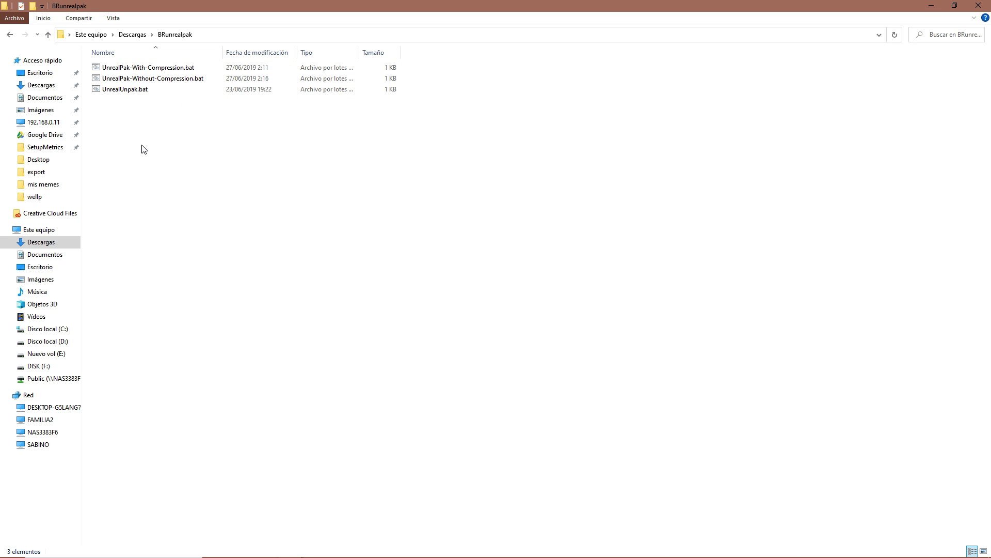
pyautogui.moveTo(147, 169)
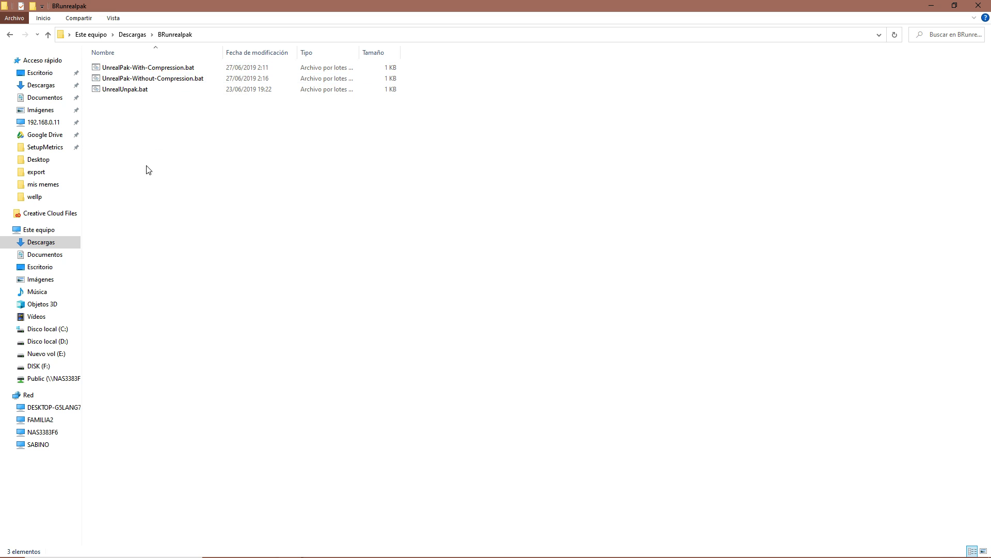
pyautogui.moveTo(180, 177)
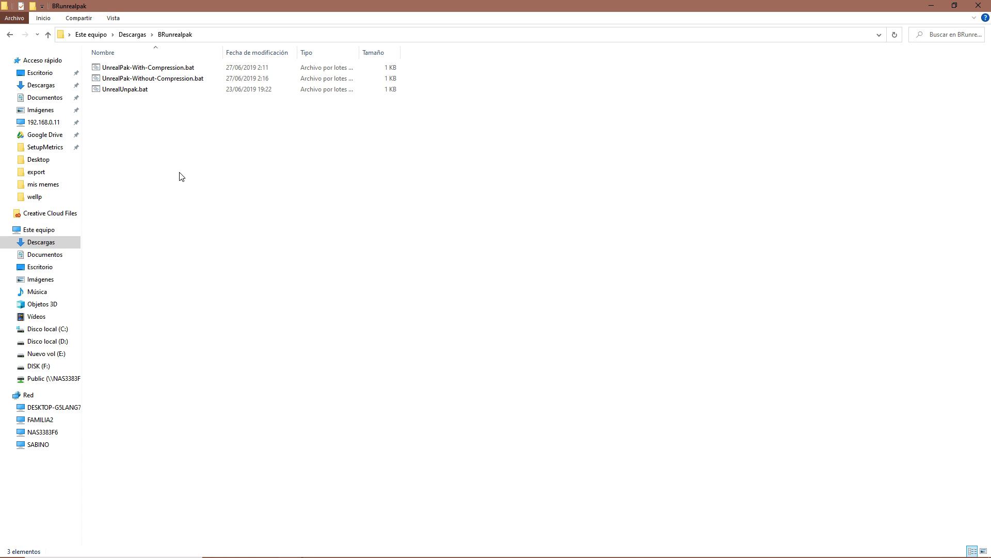
pyautogui.moveTo(153, 130)
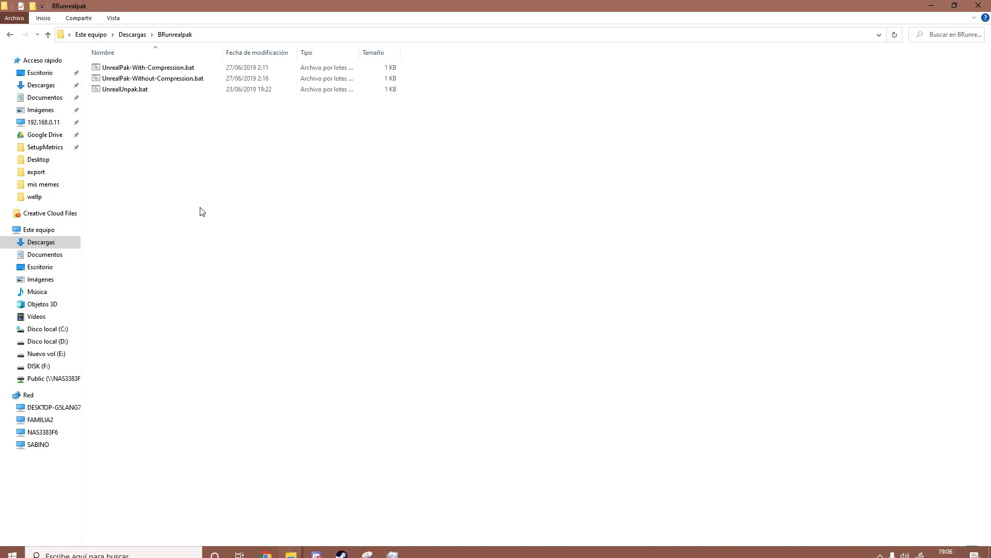
pyautogui.click(125, 89)
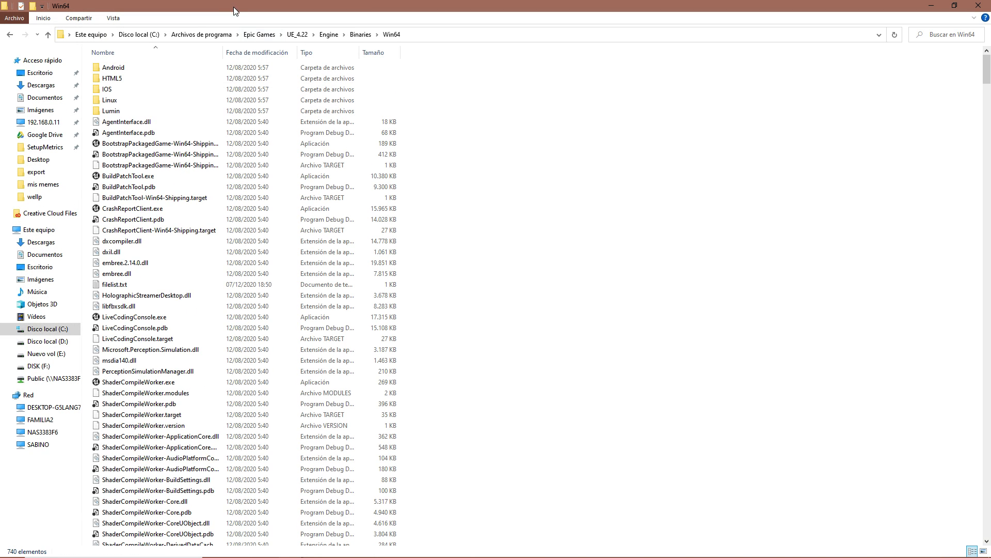
# Go up to Epic Games, then open the UE_4.22 folder and its Engine folder
pyautogui.click(259, 34)
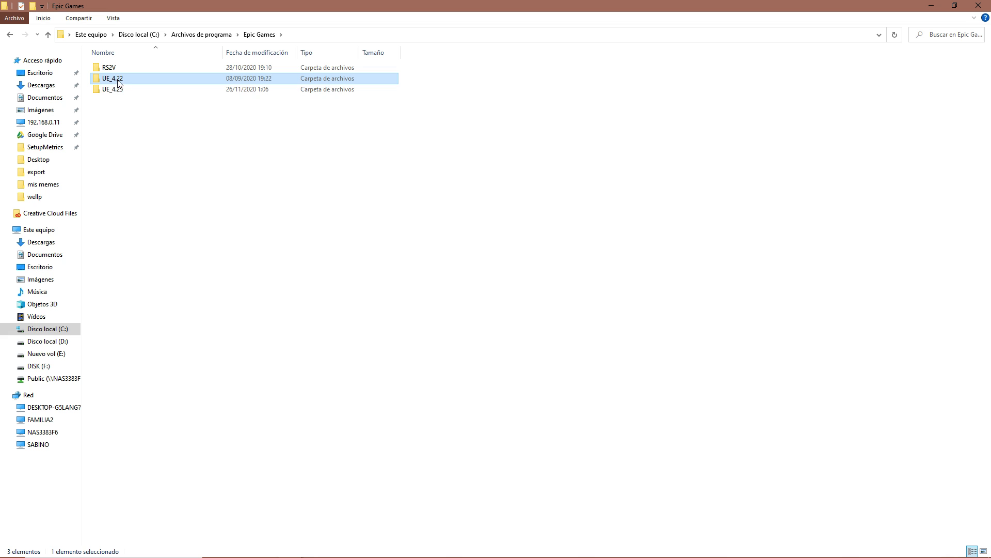
pyautogui.click(113, 78)
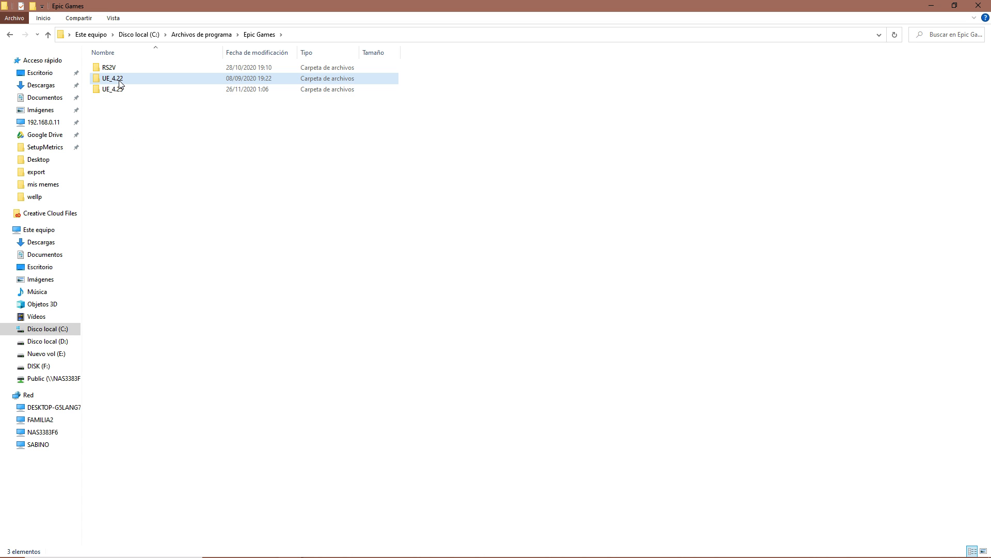
pyautogui.doubleClick(112, 78)
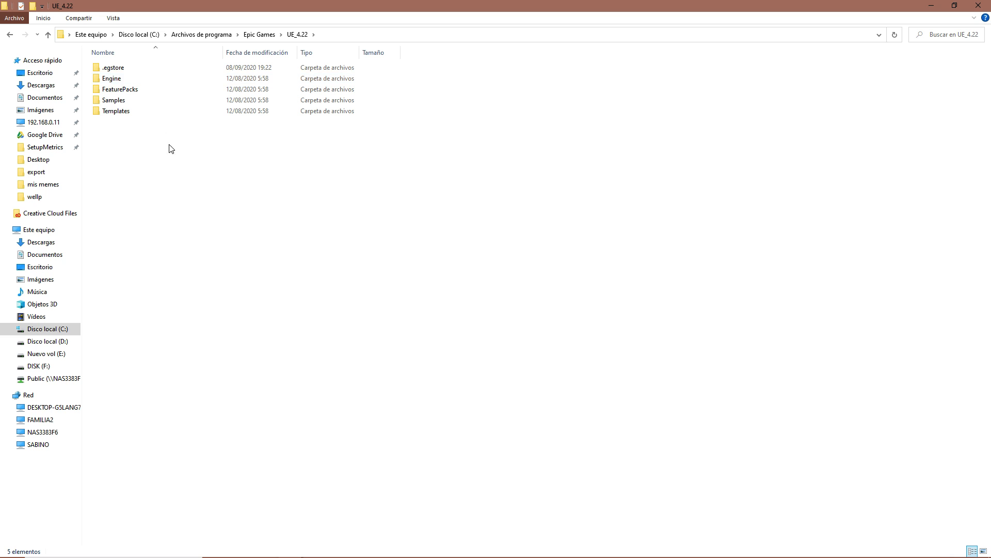
pyautogui.doubleClick(111, 78)
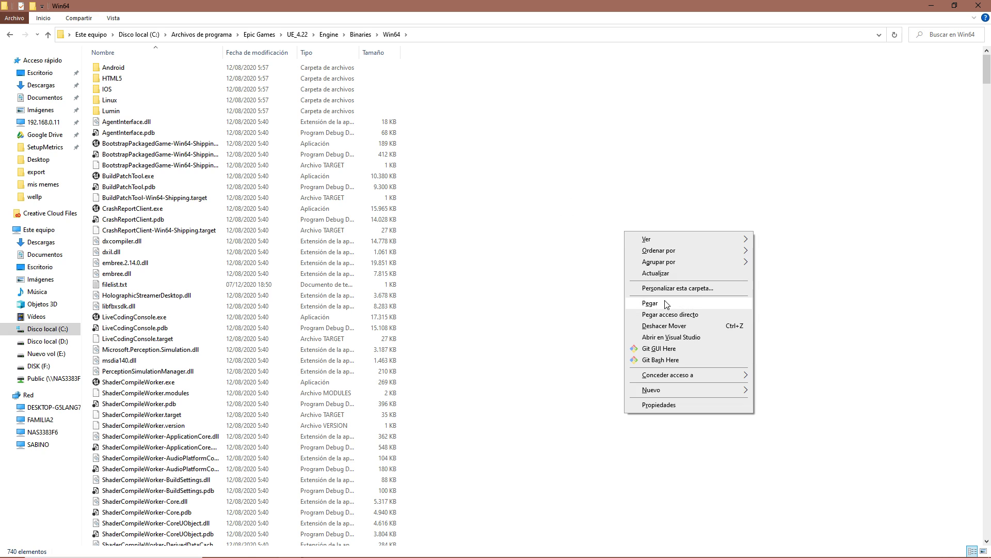
# Paste the BRunrealpak batch files into Win64, replacing existing copies, and inspect UnrealUnpak.bat
pyautogui.click(649, 303)
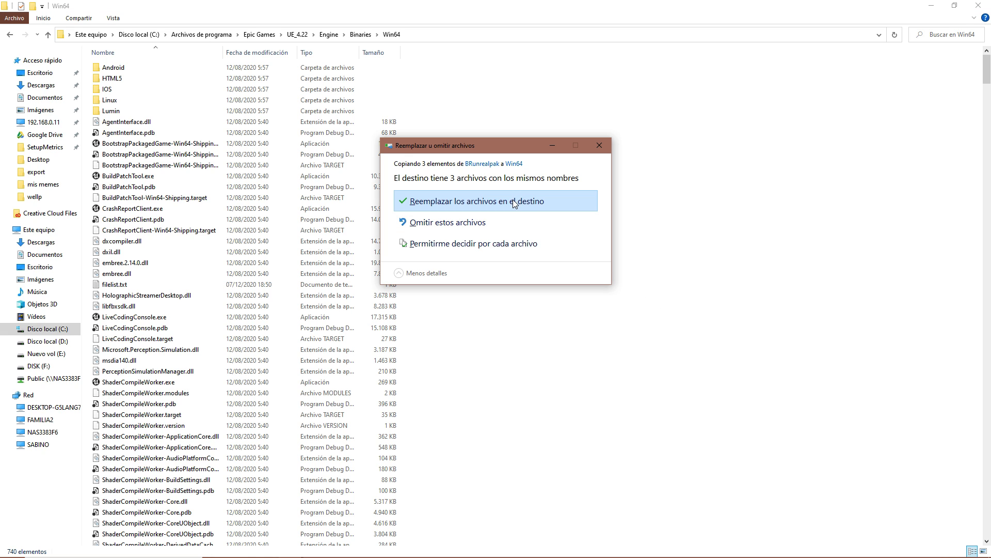
pyautogui.click(477, 201)
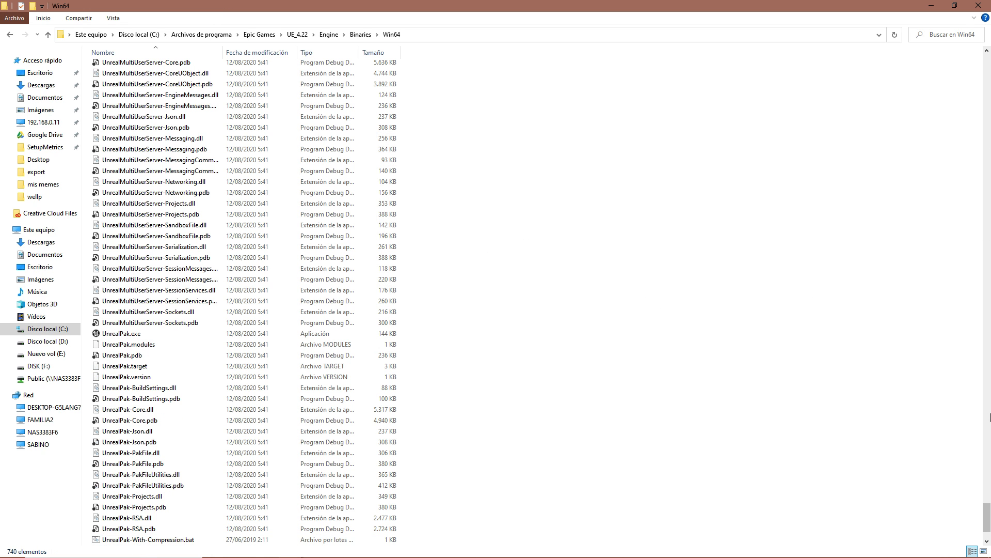
pyautogui.click(129, 431)
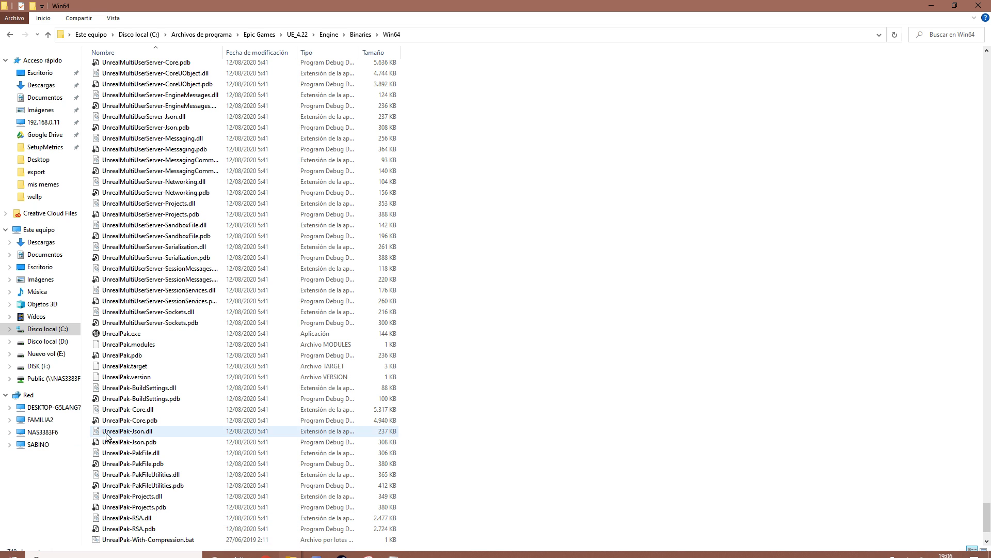
pyautogui.click(127, 518)
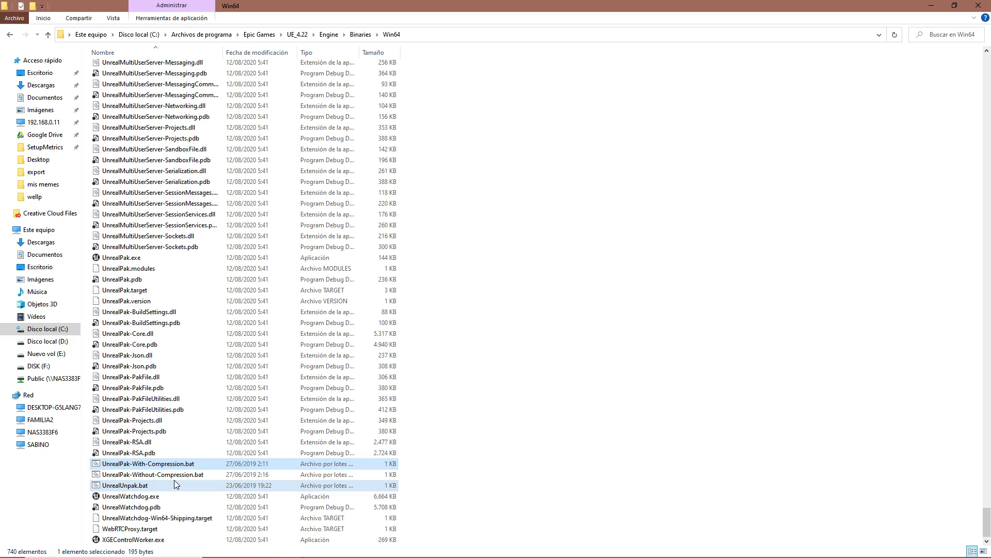
pyautogui.click(124, 485)
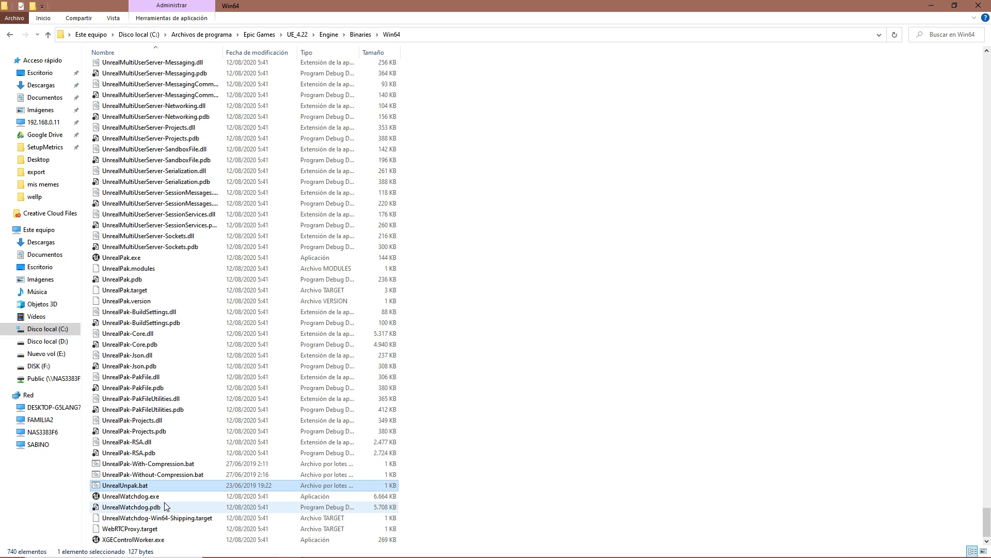
pyautogui.click(149, 463)
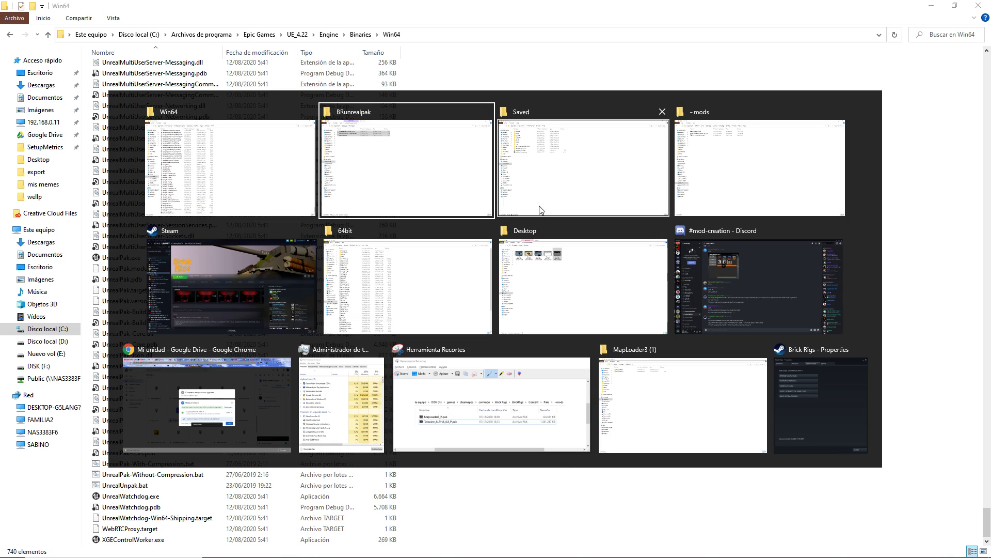
# Switch to the Saved window and select the Tatoine_ALPHA_0.8_P folder
pyautogui.click(582, 168)
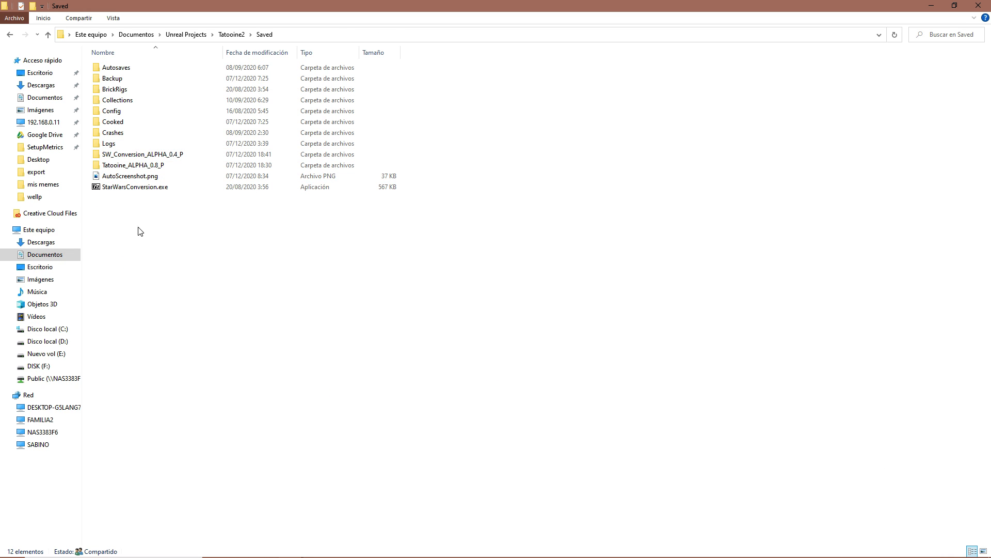
pyautogui.click(133, 166)
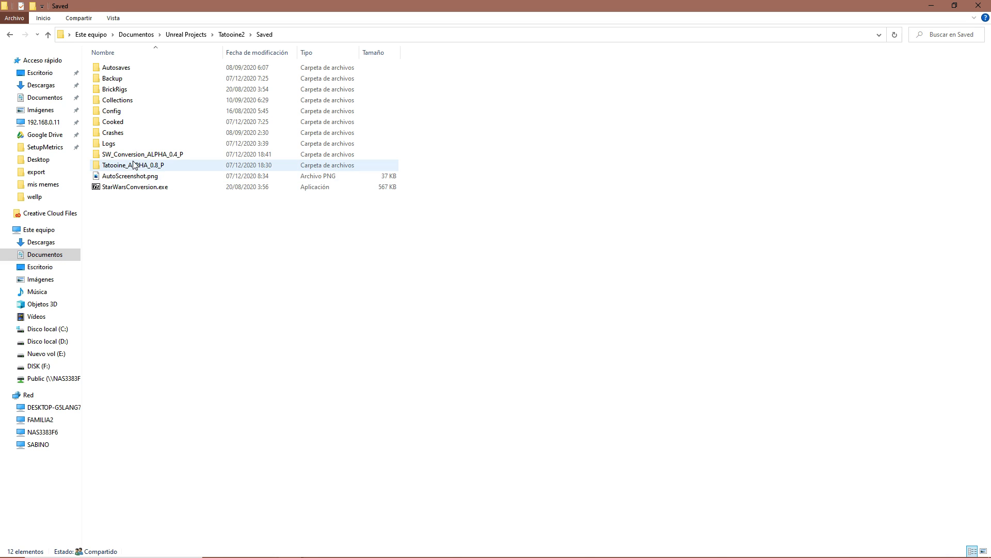
pyautogui.click(132, 165)
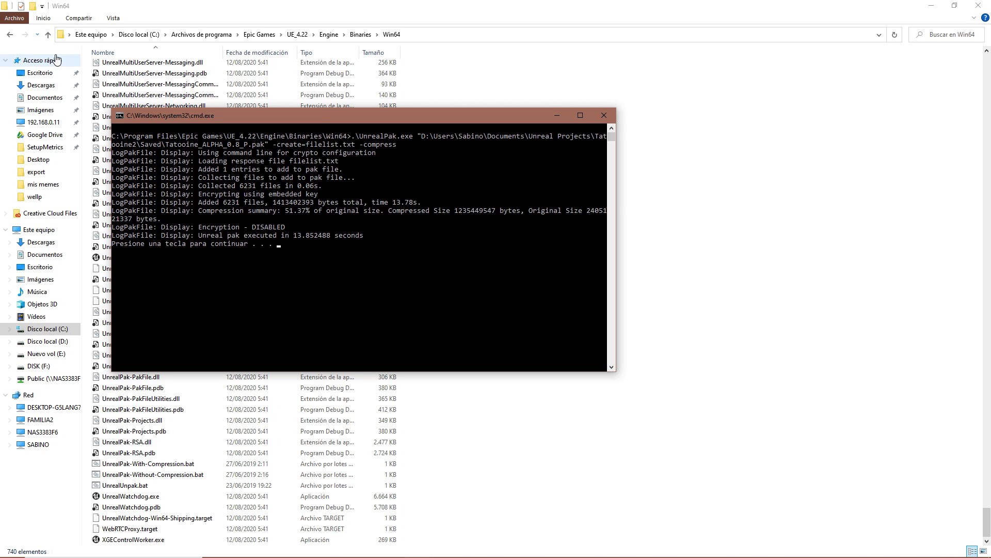
pyautogui.moveTo(369, 234)
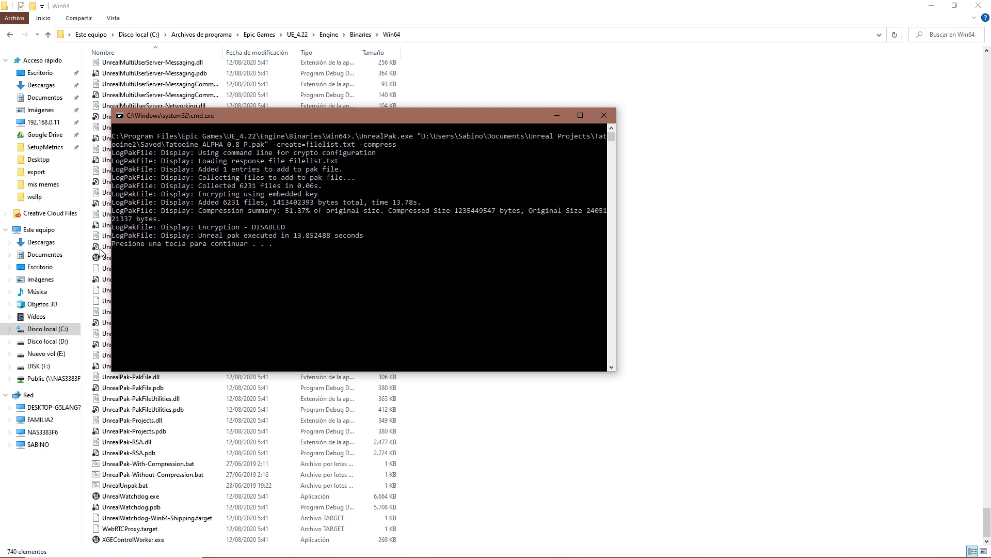
pyautogui.moveTo(258, 226)
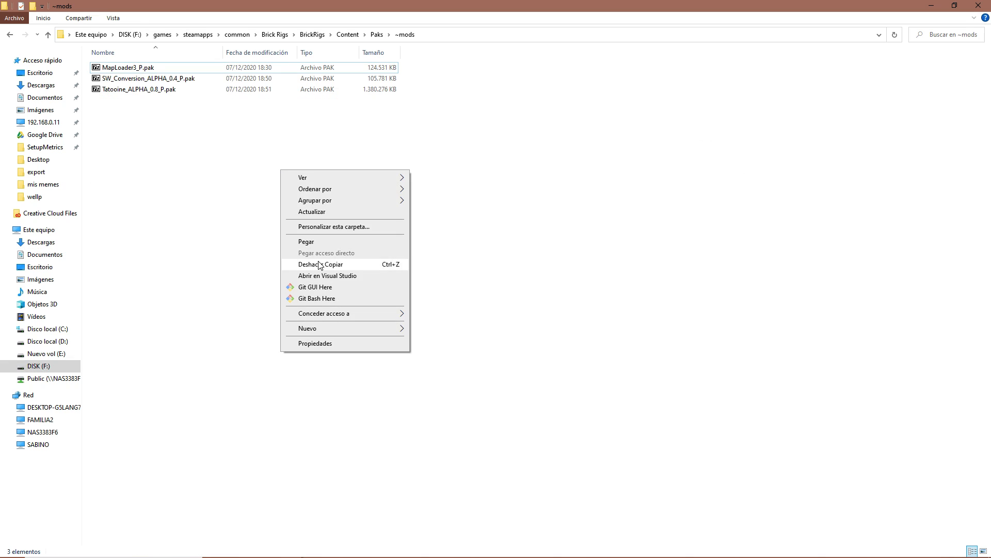
# Paste Tatoine_ALPHA_0.8_P.pak into ~mods, replacing the older copy
pyautogui.click(306, 242)
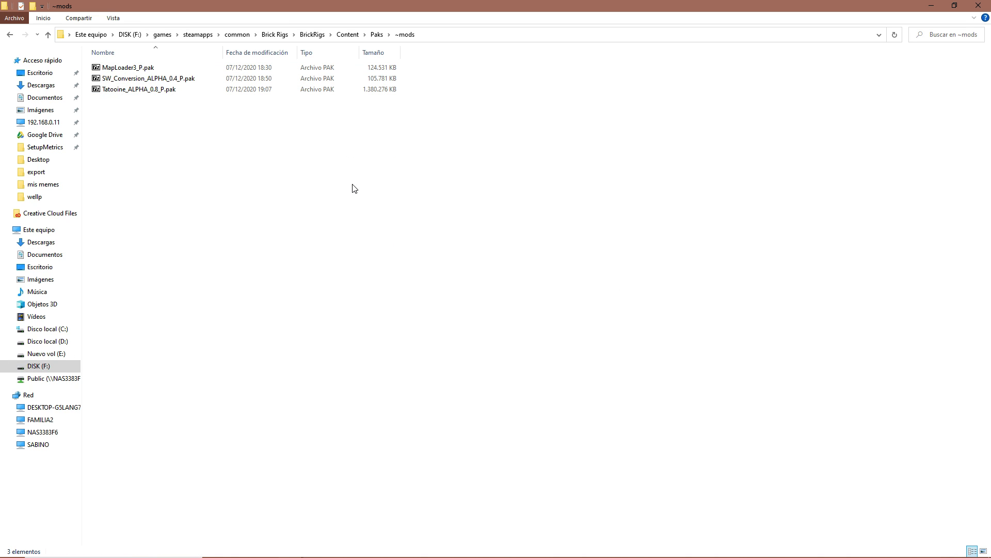
pyautogui.moveTo(352, 194)
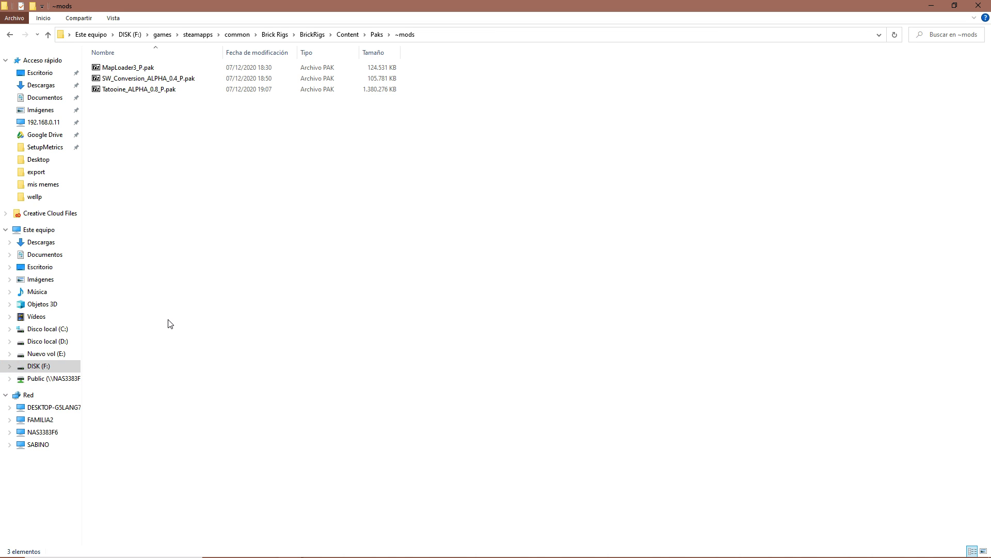
pyautogui.moveTo(344, 292)
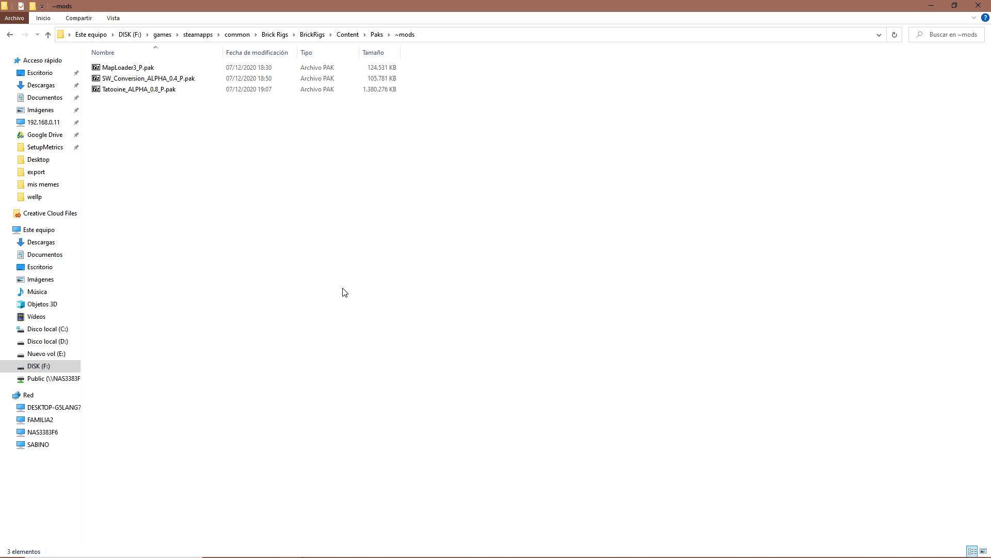
pyautogui.moveTo(196, 384)
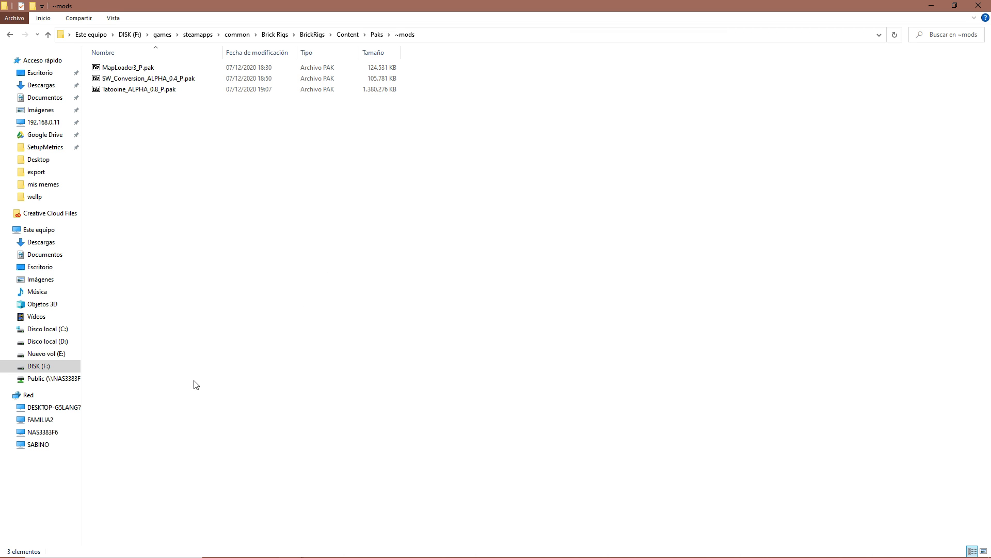
pyautogui.moveTo(192, 388)
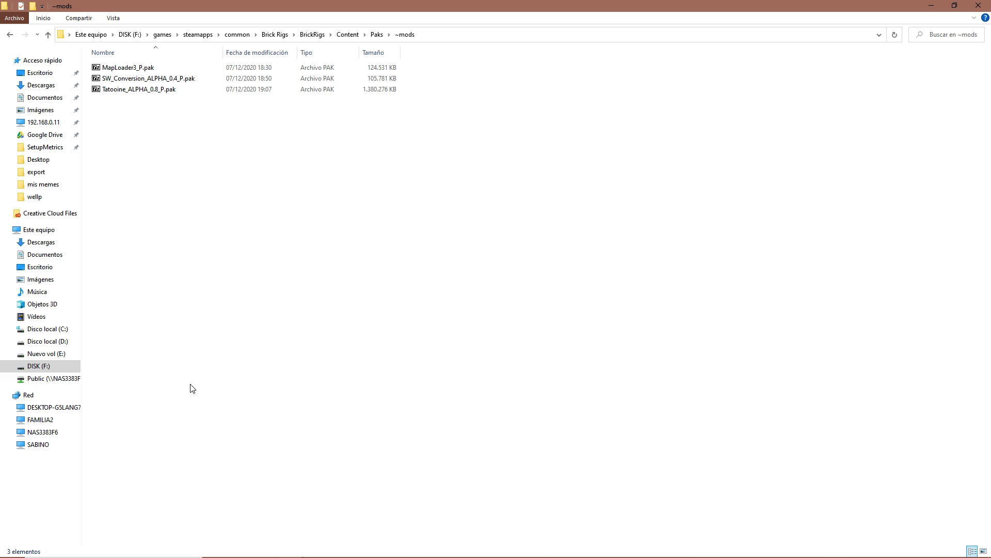
pyautogui.moveTo(286, 102)
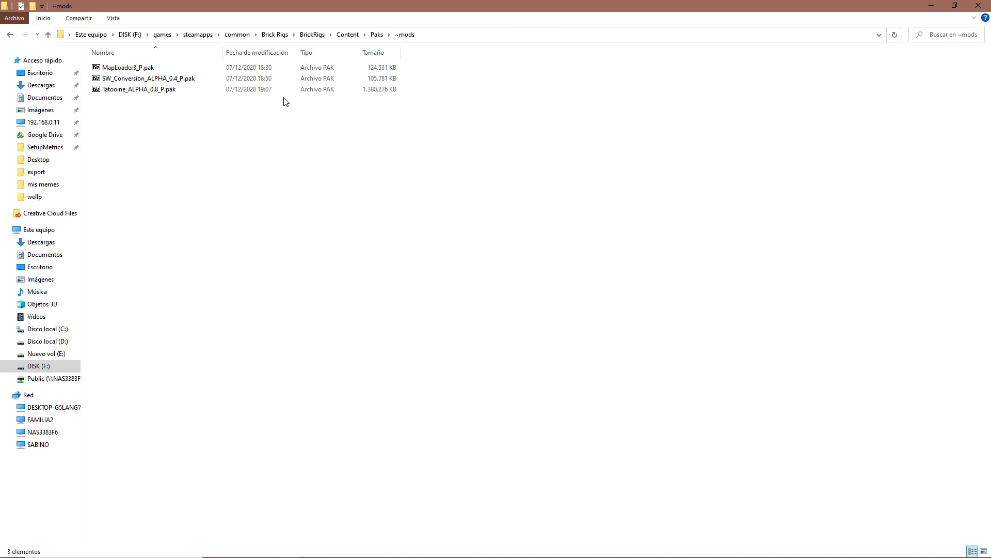
pyautogui.moveTo(404, 247)
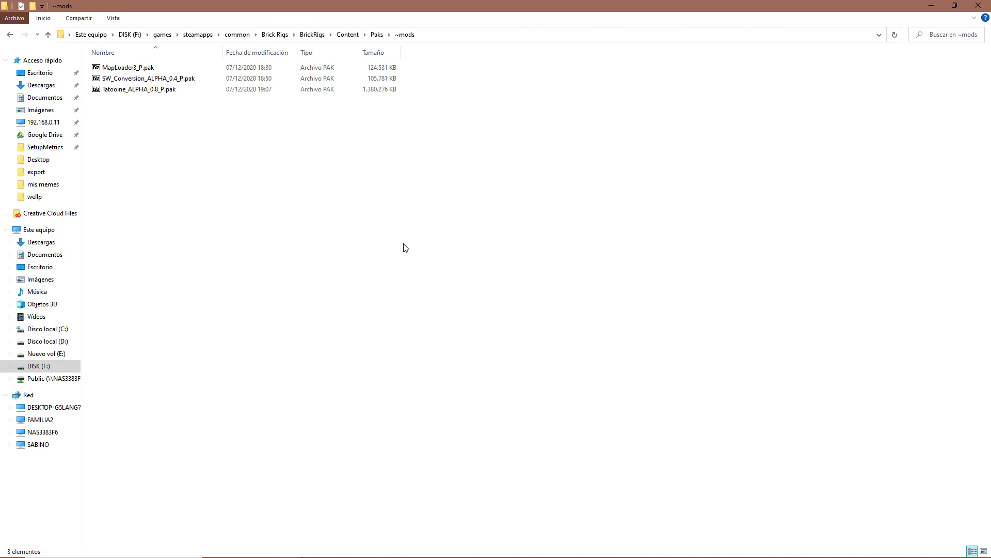
pyautogui.moveTo(129, 116)
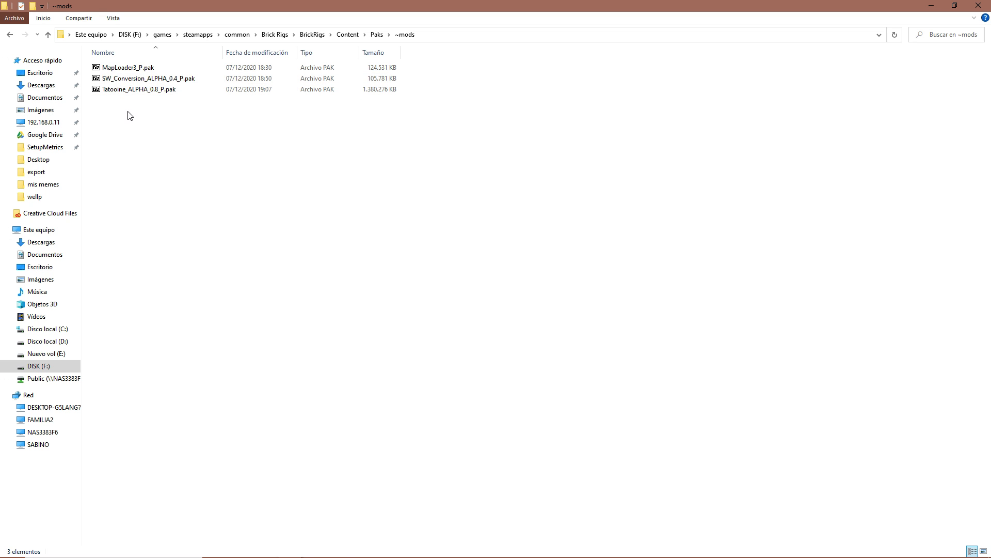
pyautogui.moveTo(382, 34)
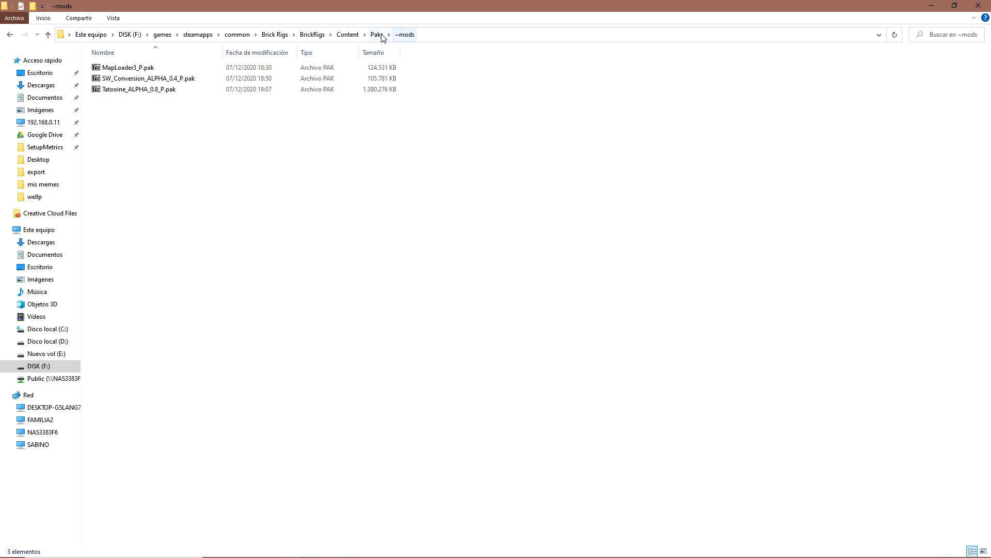
pyautogui.moveTo(191, 188)
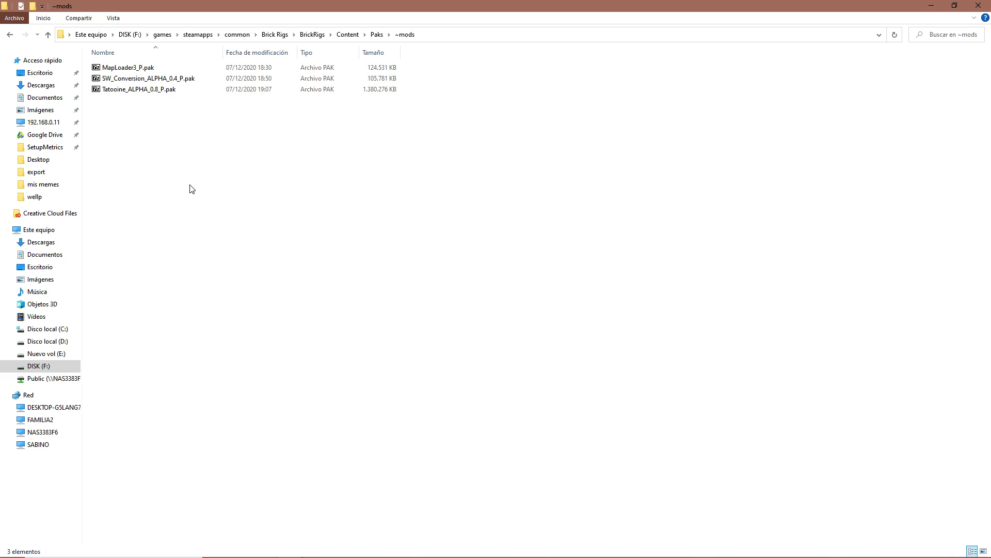
pyautogui.moveTo(209, 175)
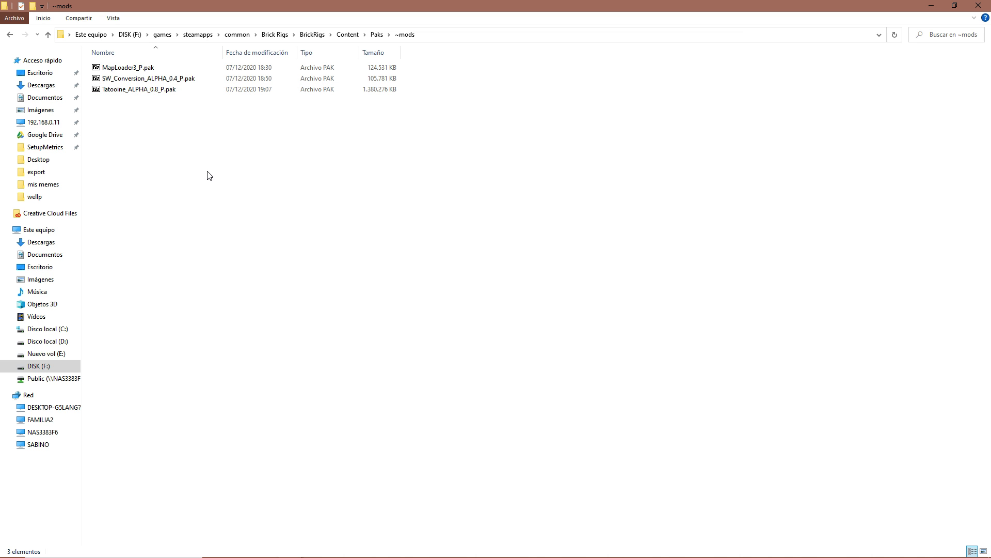
pyautogui.moveTo(301, 406)
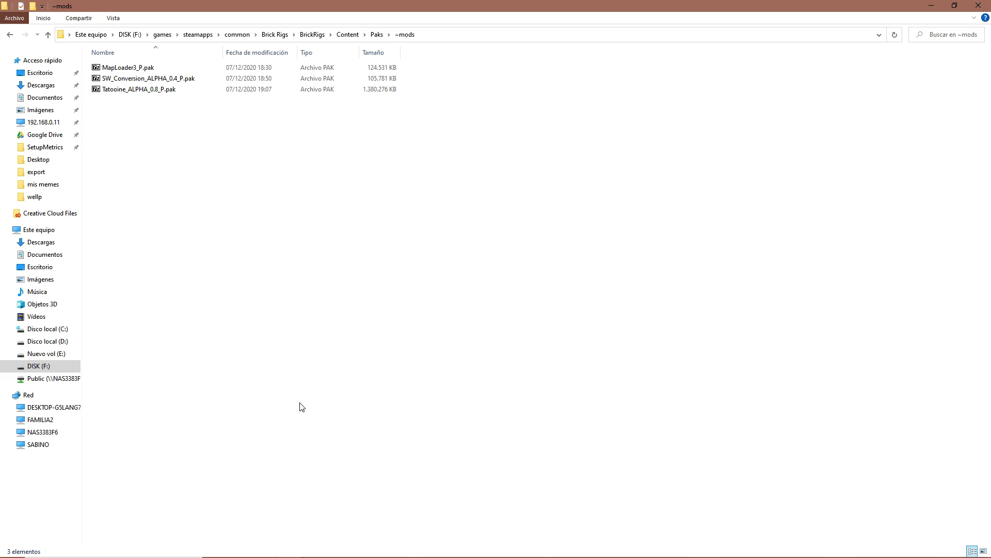
pyautogui.moveTo(443, 191)
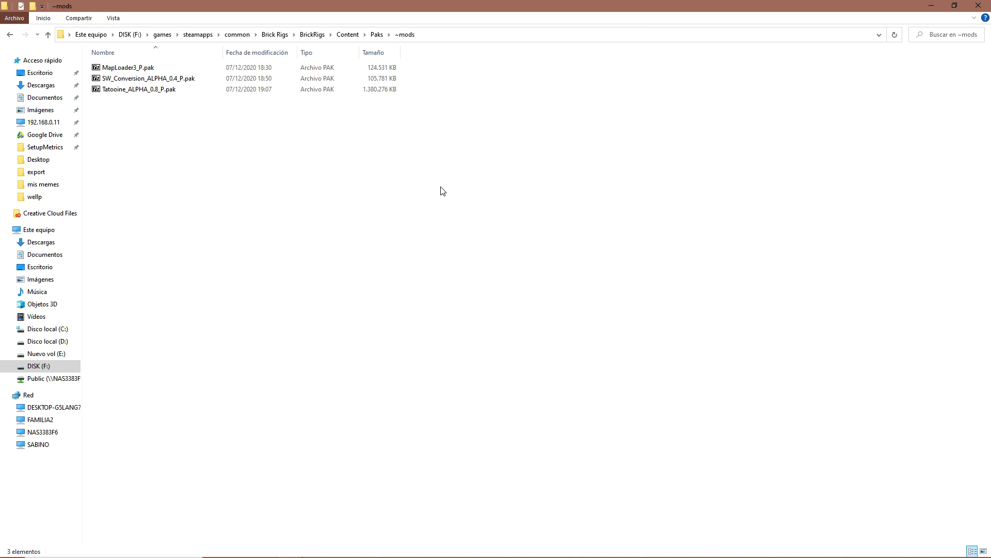
pyautogui.moveTo(420, 236)
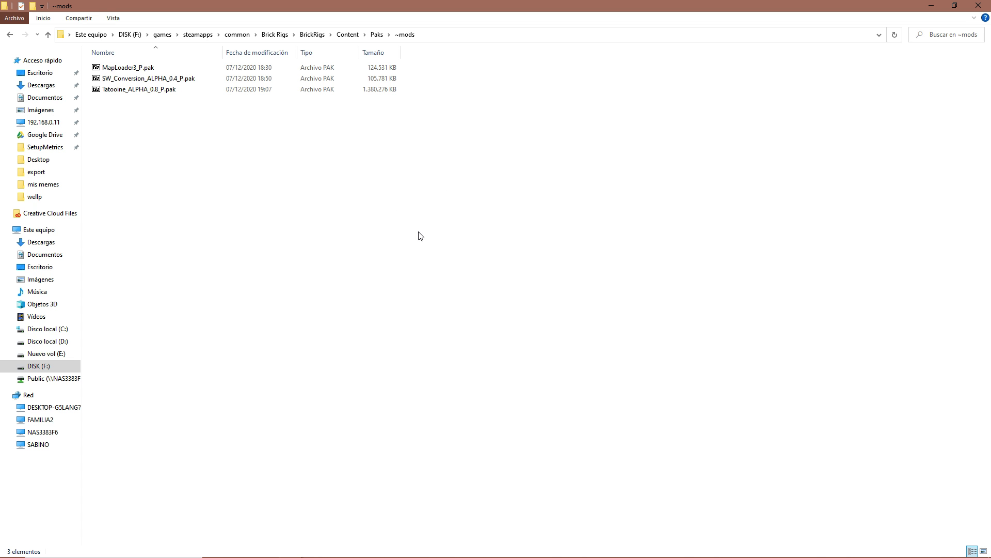
pyautogui.moveTo(416, 216)
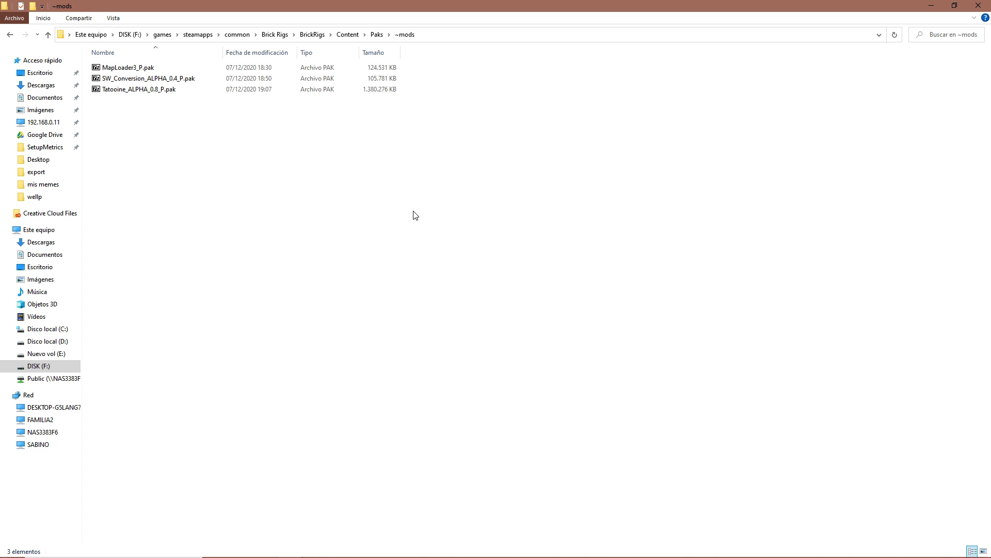
pyautogui.moveTo(399, 229)
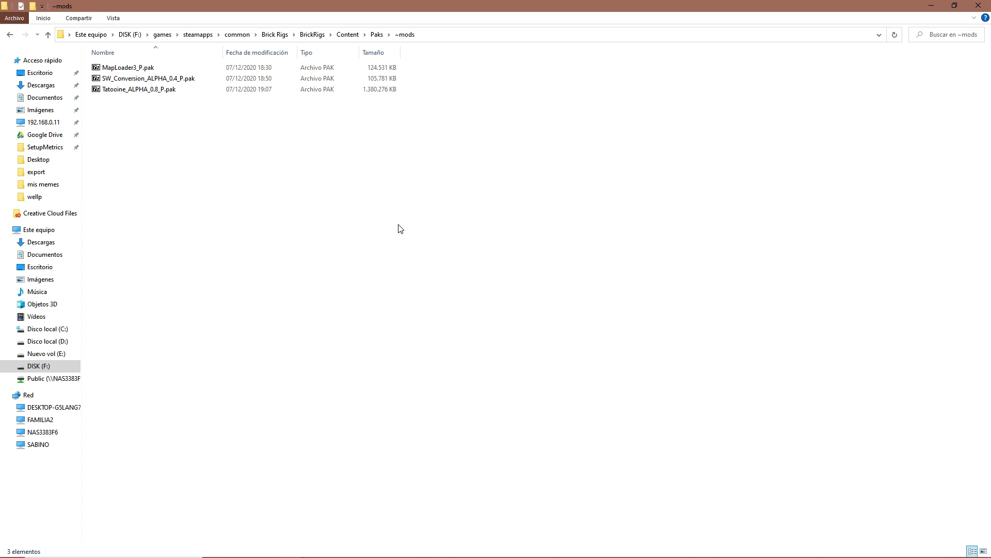